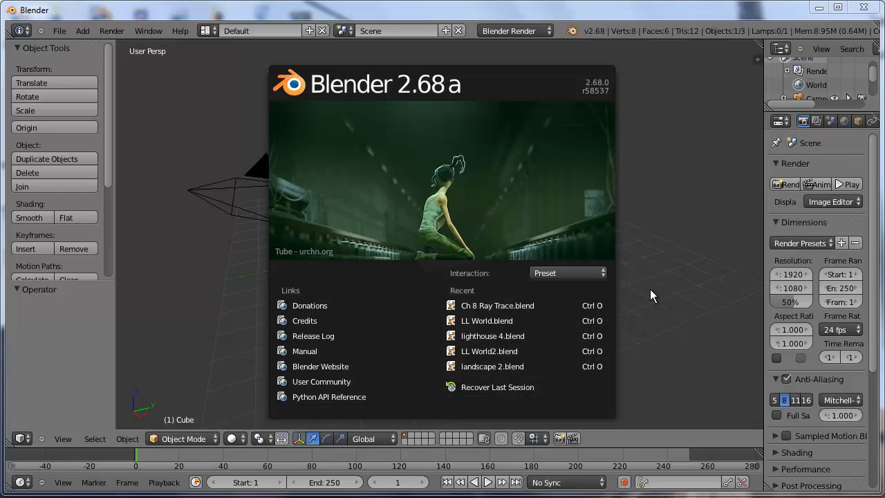
mouse_move(657, 293)
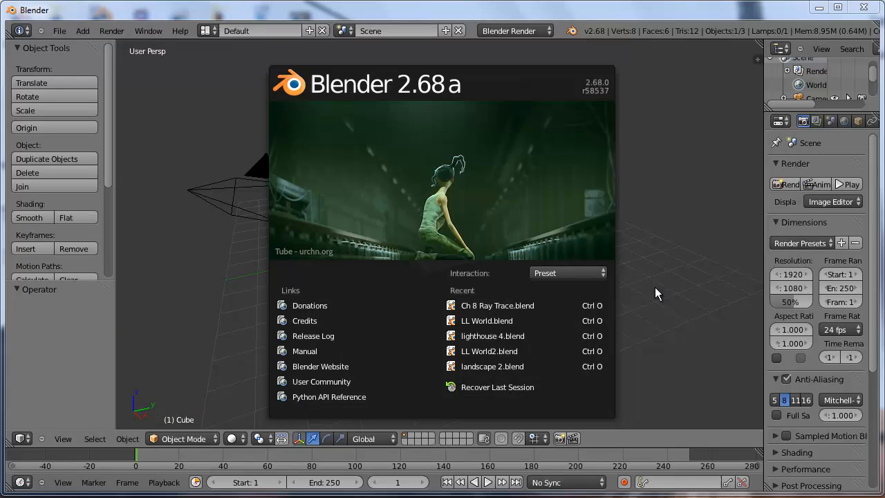
mouse_move(664, 291)
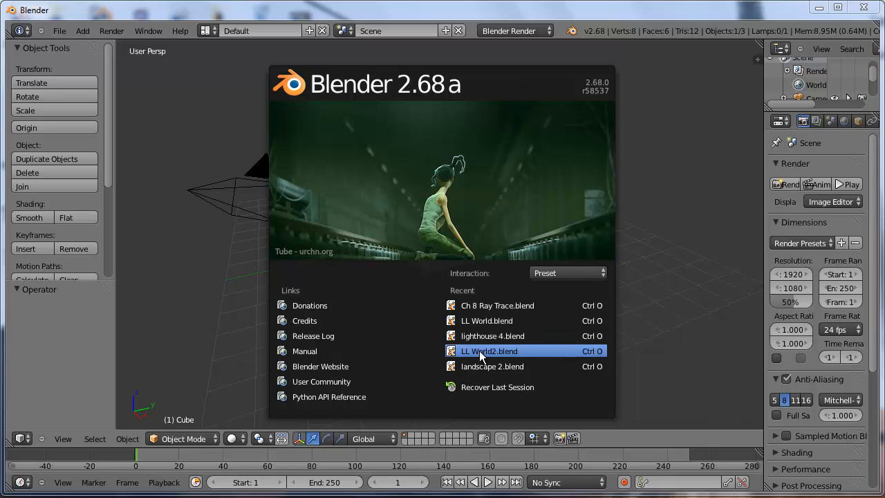
Open LL World2.blend from the splash screen's Recent list
left_click(490, 351)
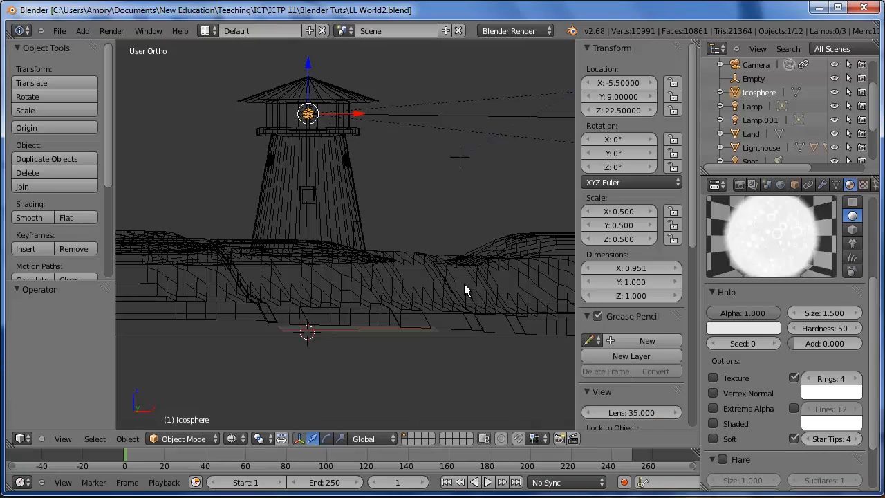
mouse_move(423, 166)
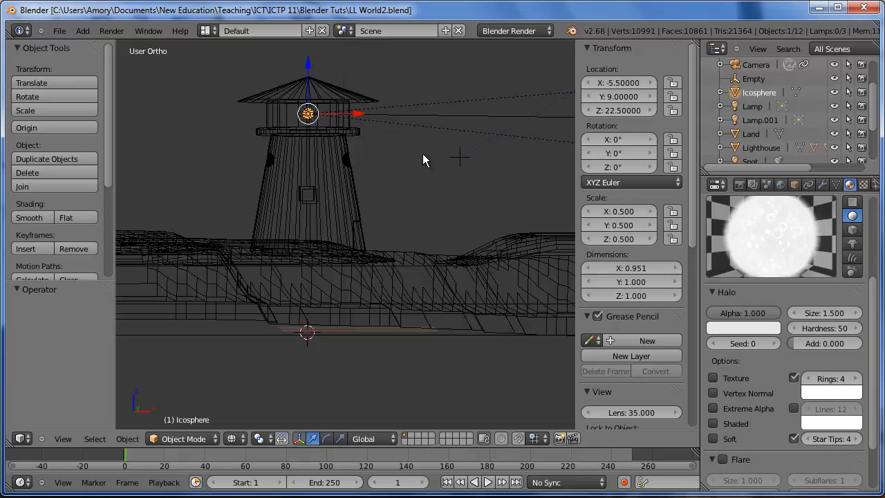
From top view, set the Spot's Rotation Z to -60° and the timeline End frame to 180
key("7")
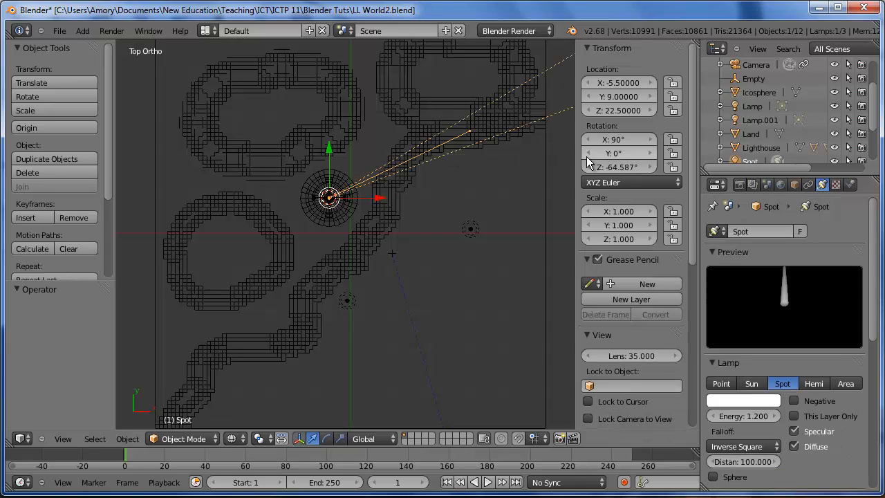
mouse_move(616, 166)
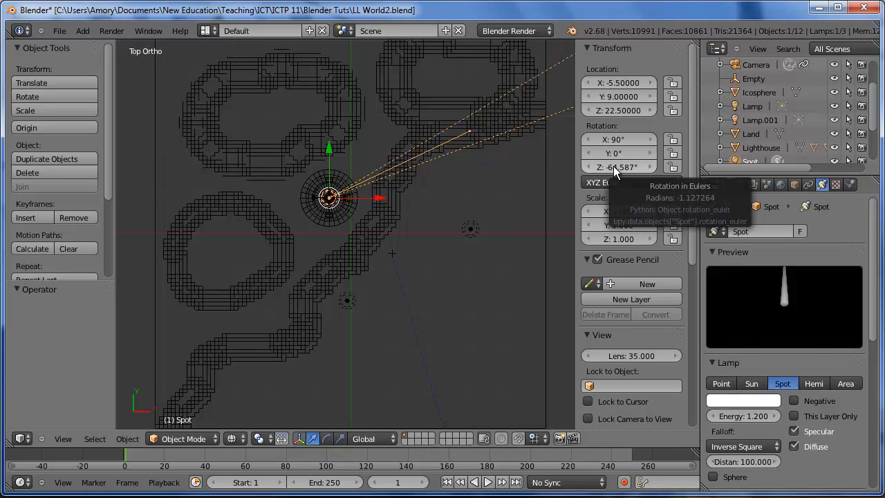
left_click(620, 166)
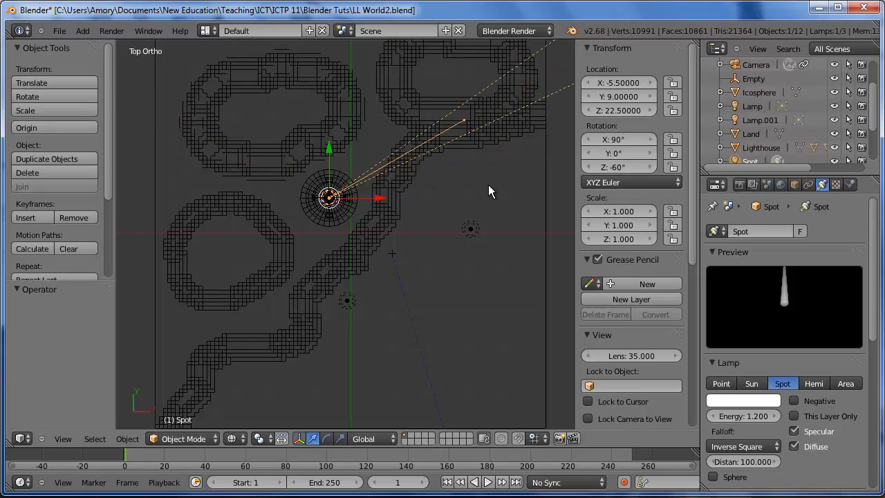
mouse_move(441, 235)
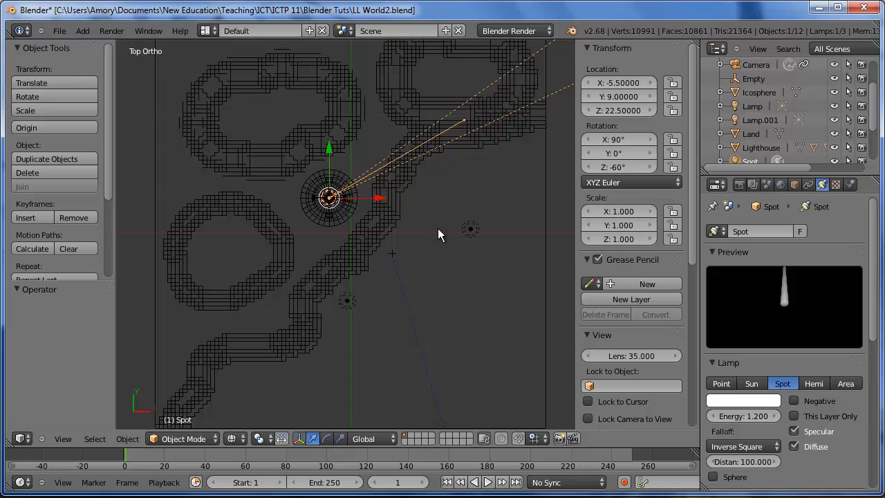
mouse_move(407, 218)
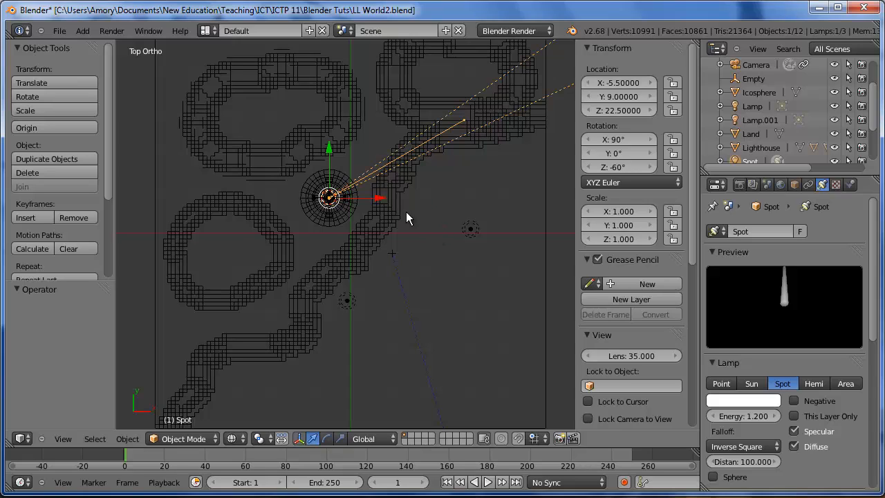
mouse_move(462, 240)
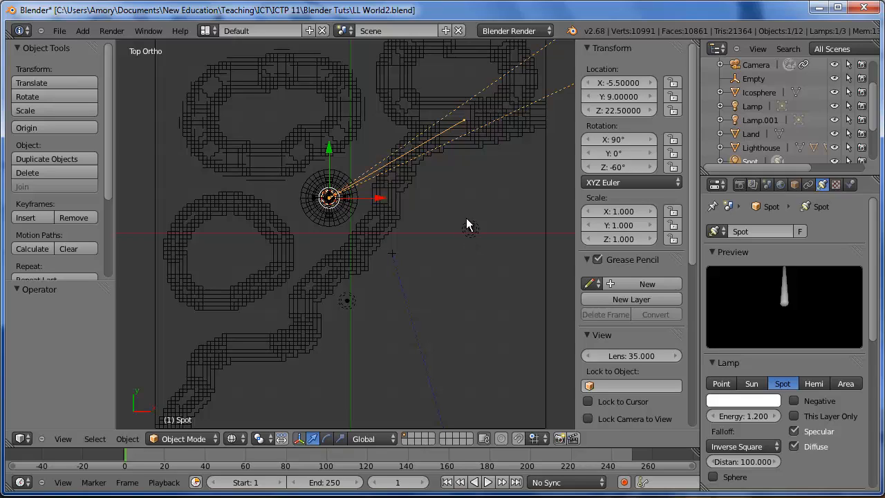
mouse_move(415, 277)
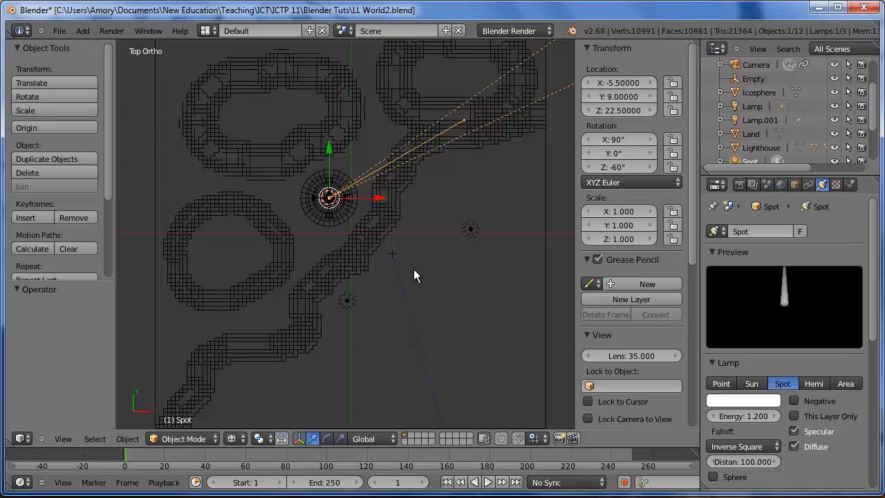
mouse_move(330, 249)
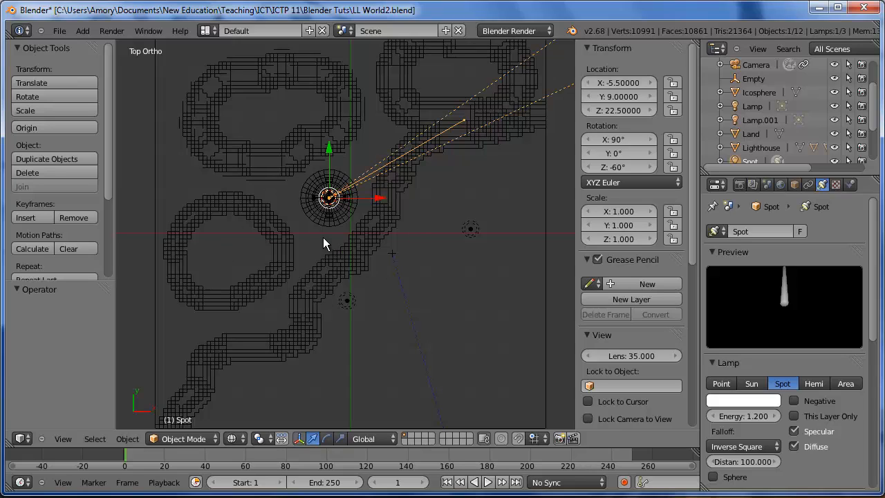
mouse_move(329, 491)
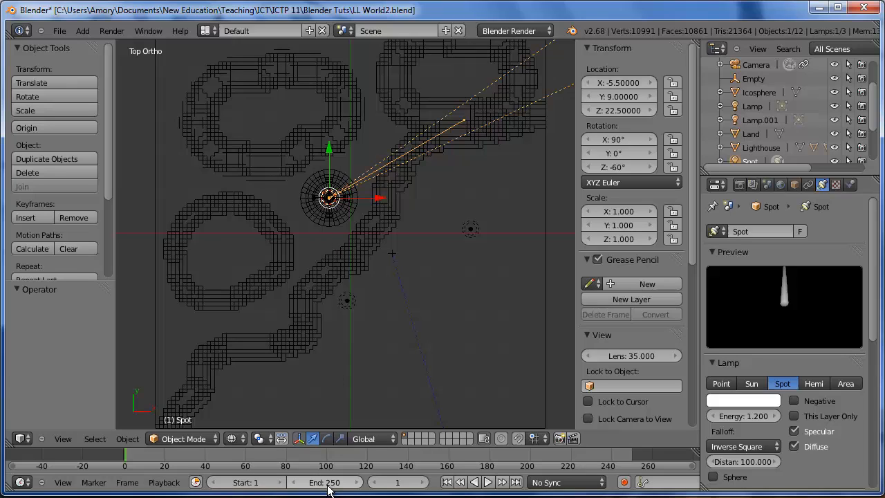
left_click(326, 482)
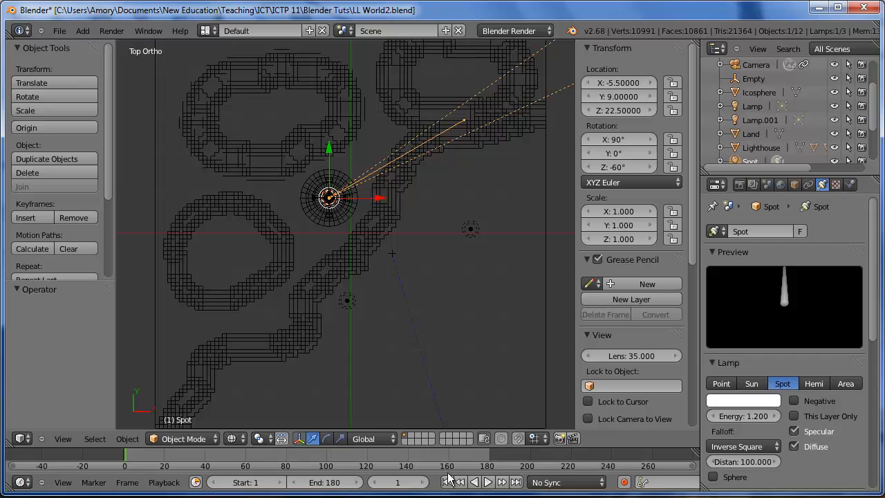
mouse_move(540, 355)
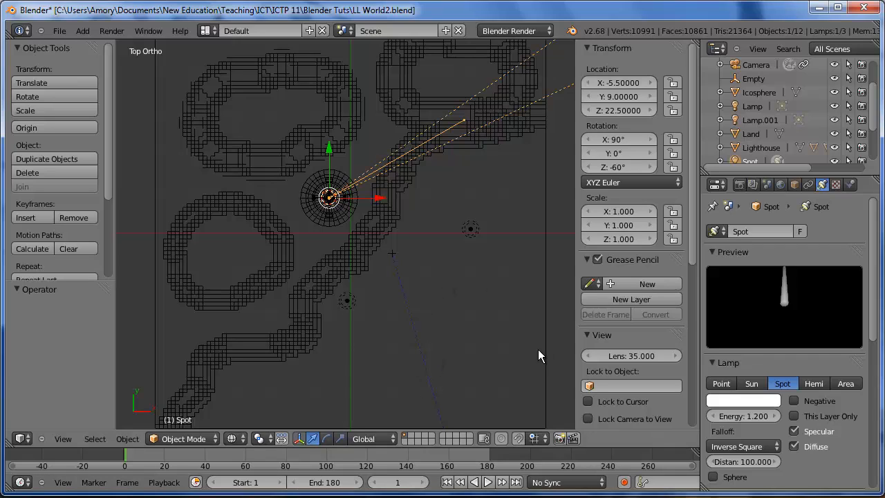
mouse_move(528, 271)
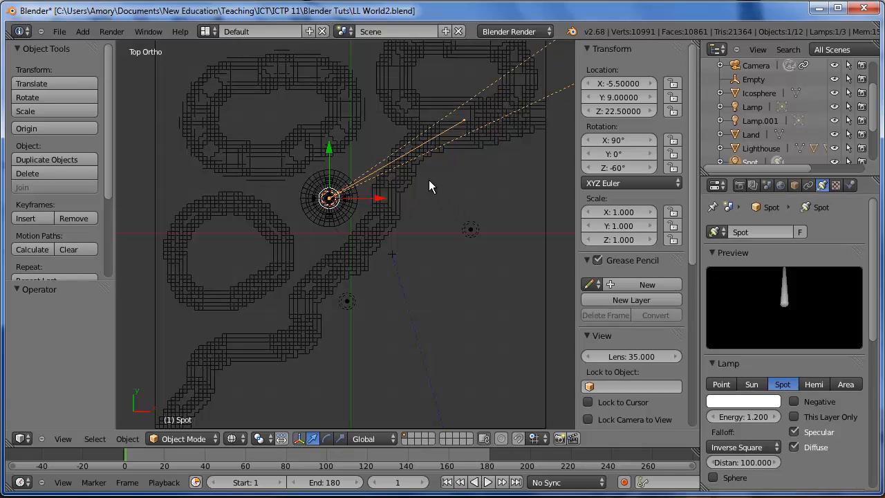
mouse_move(436, 182)
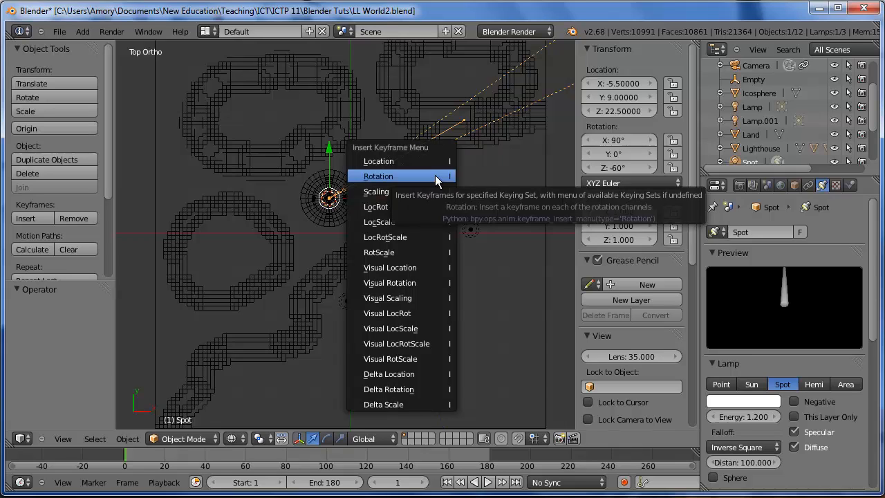
Key the spotlight rotation at frame 1, set Z to 60° at frame 61 and key it, then move to frame 129
left_click(379, 176)
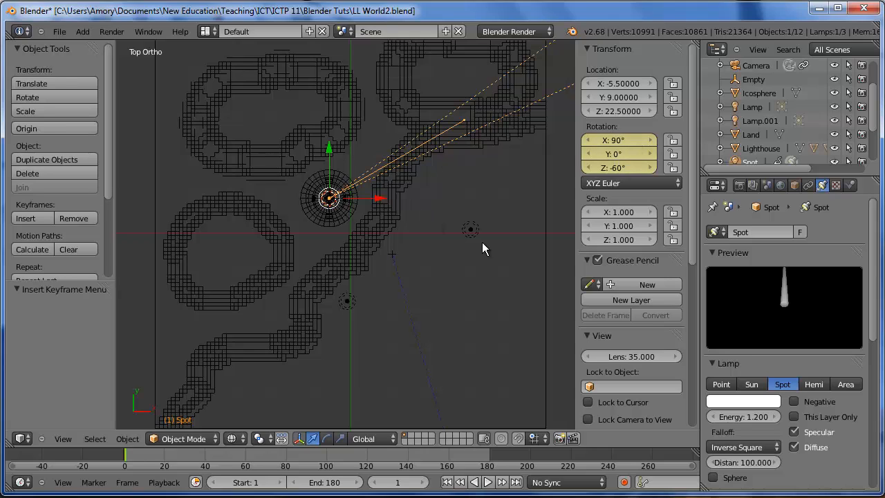
left_click(249, 457)
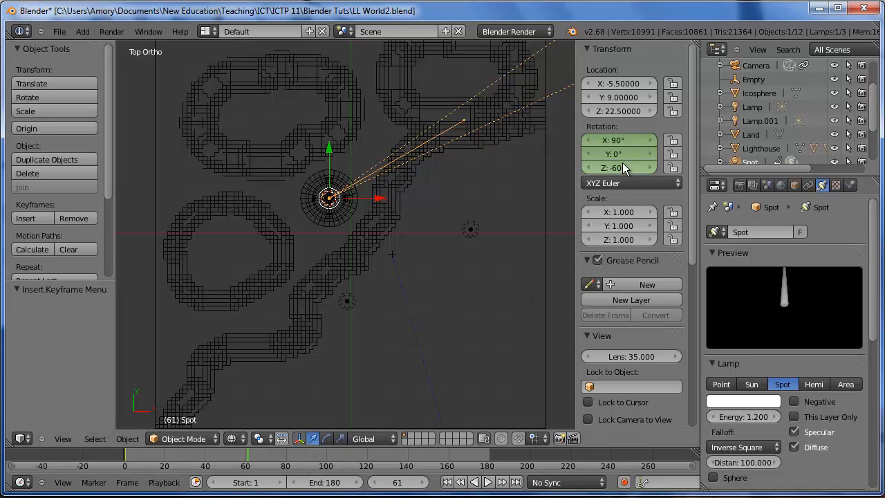
double_click(620, 167)
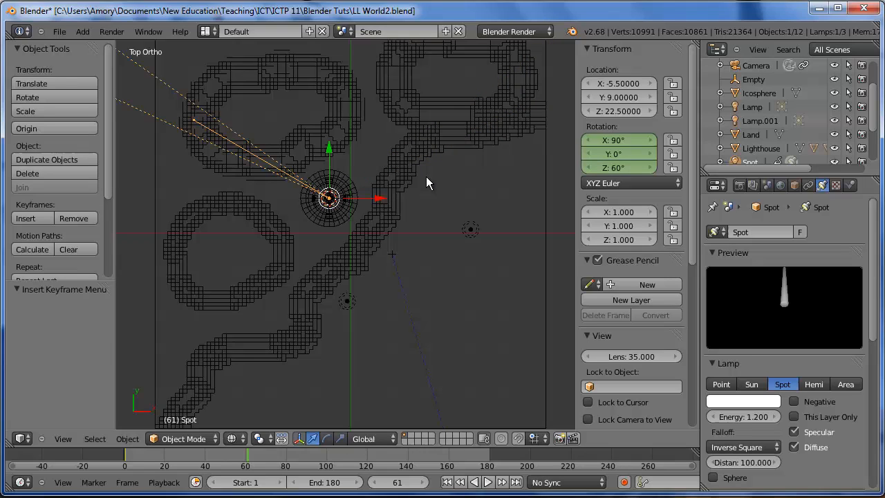
mouse_move(423, 186)
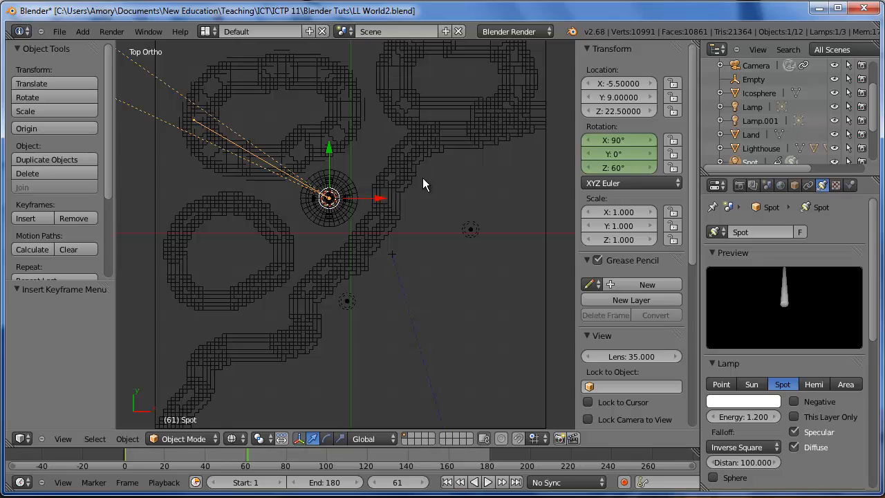
mouse_move(415, 169)
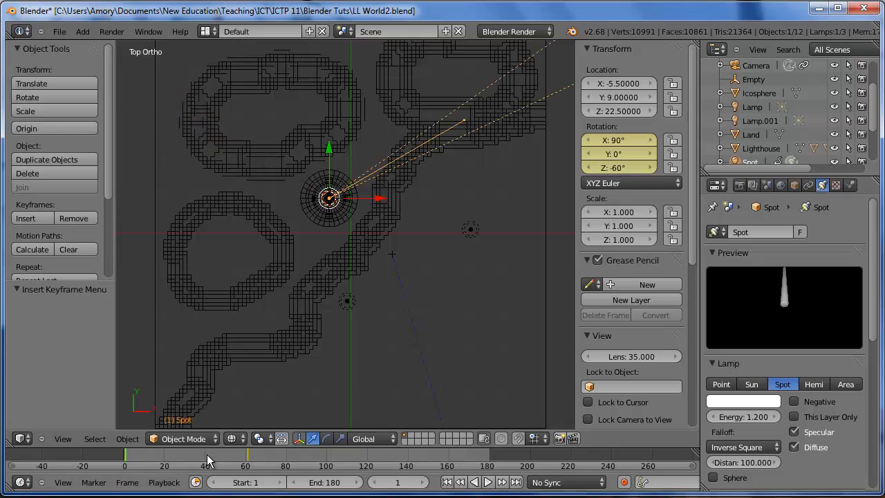
left_click(487, 482)
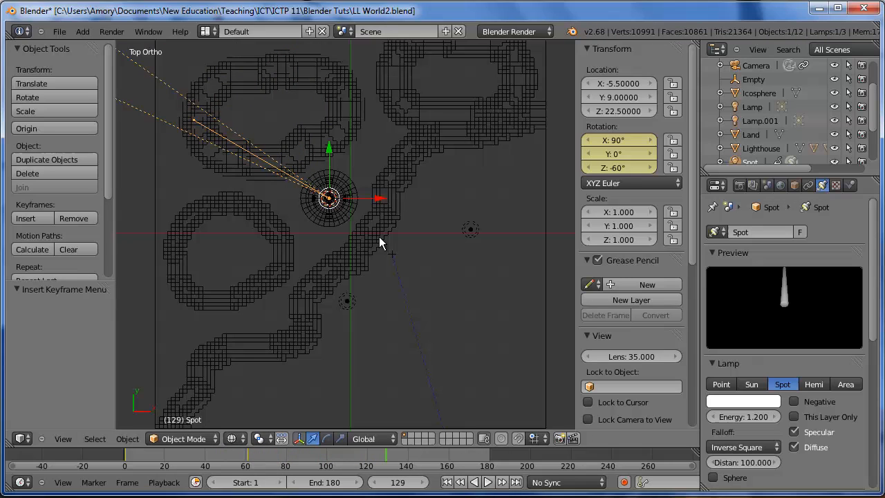
mouse_move(230, 279)
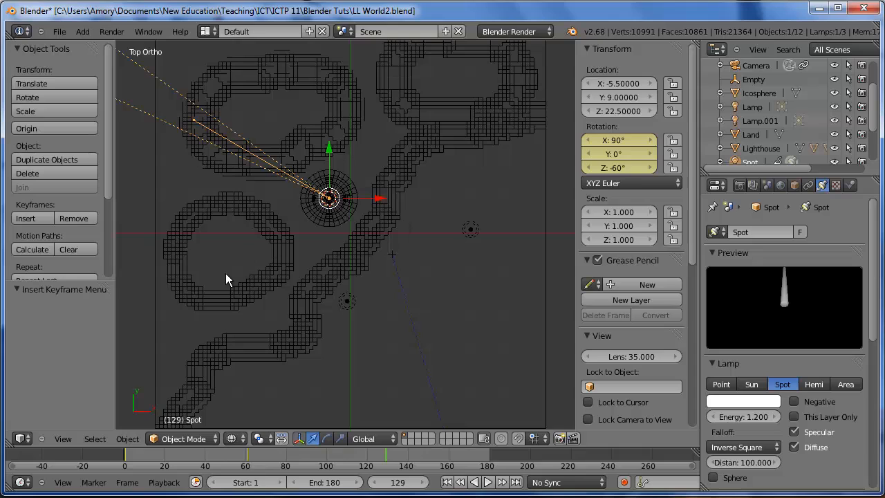
Switch the area to the Graph Editor and expand the Spot's Rotation into its X, Y, Z Euler curves
left_click(21, 438)
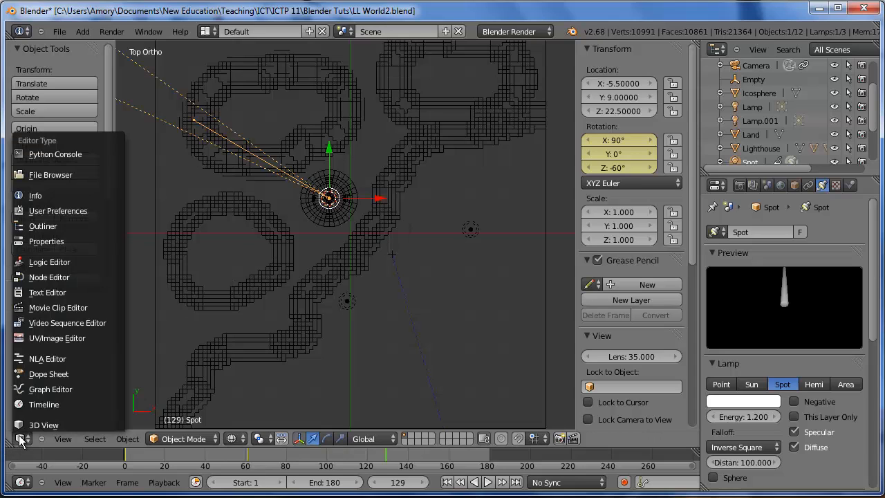
left_click(50, 388)
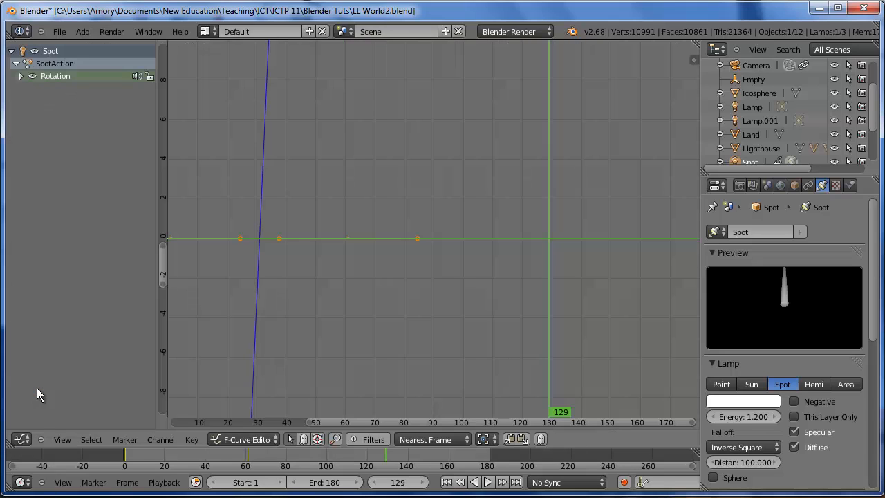
left_click(55, 76)
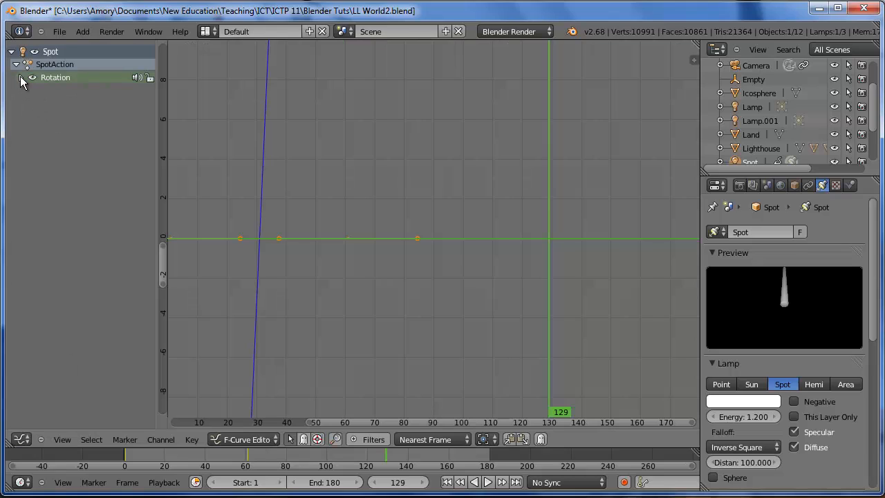
left_click(22, 76)
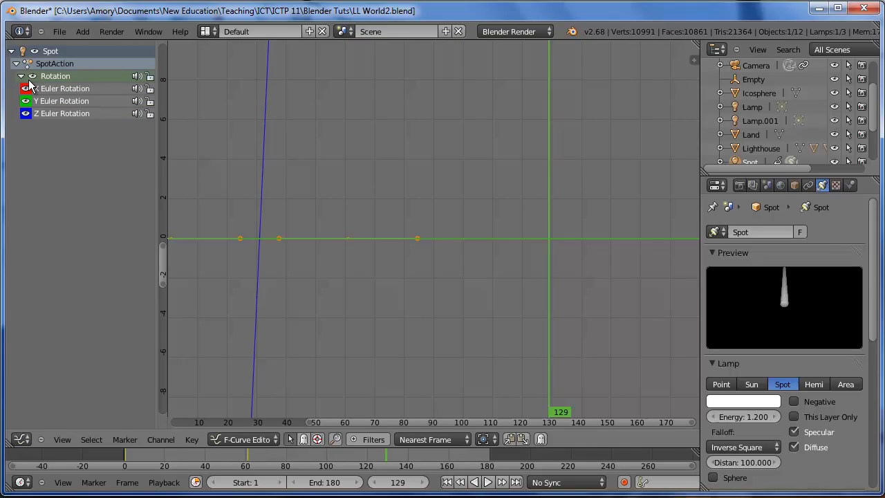
left_click(61, 113)
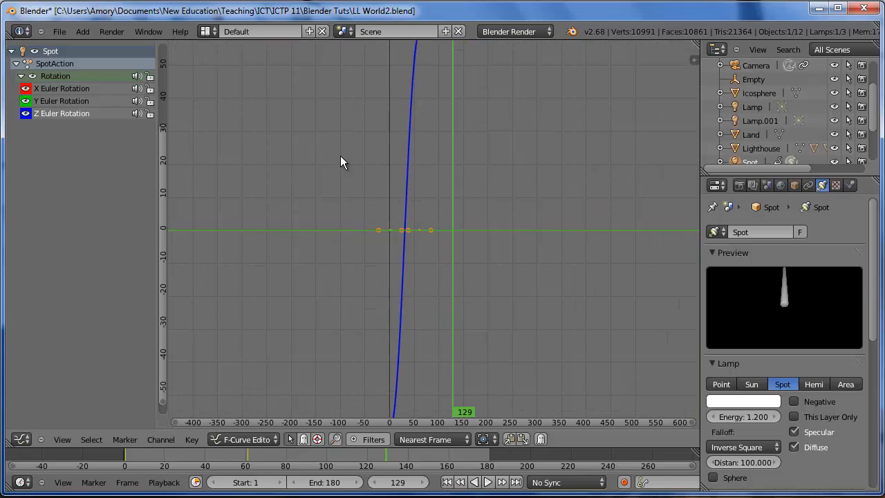
mouse_move(390, 169)
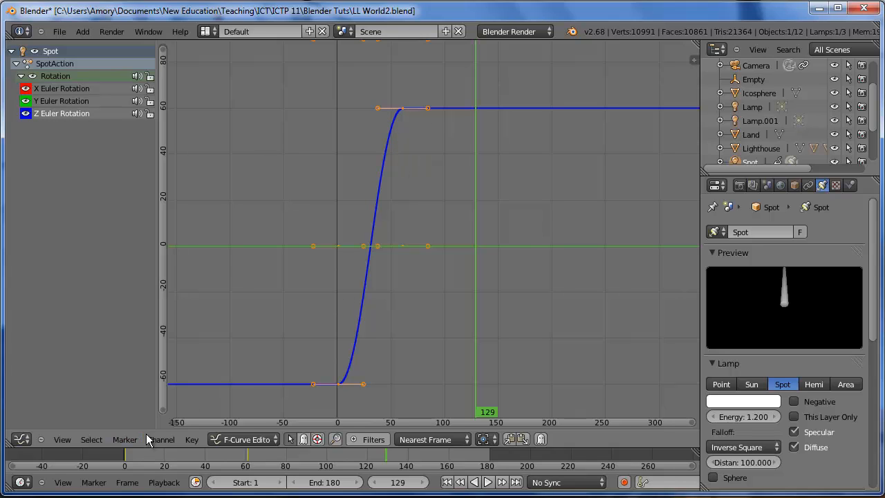
Set the rotation curves' extrapolation mode to Linear via the Channel menu
left_click(160, 440)
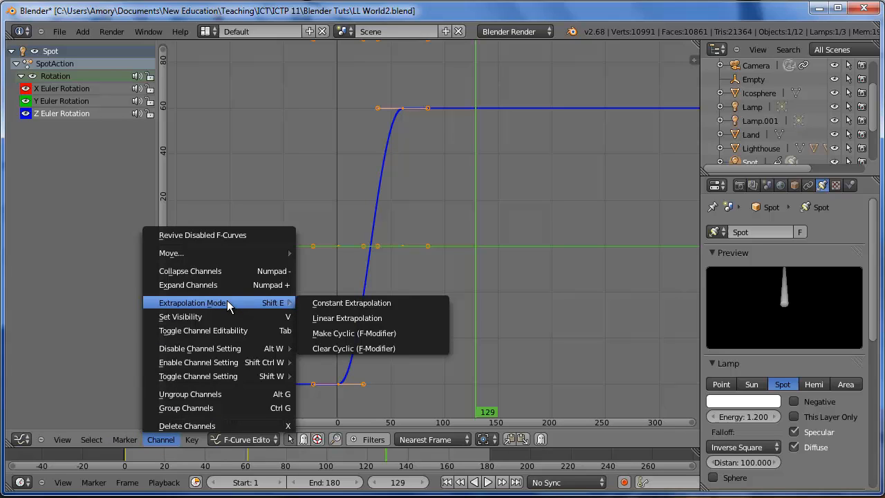
mouse_move(345, 318)
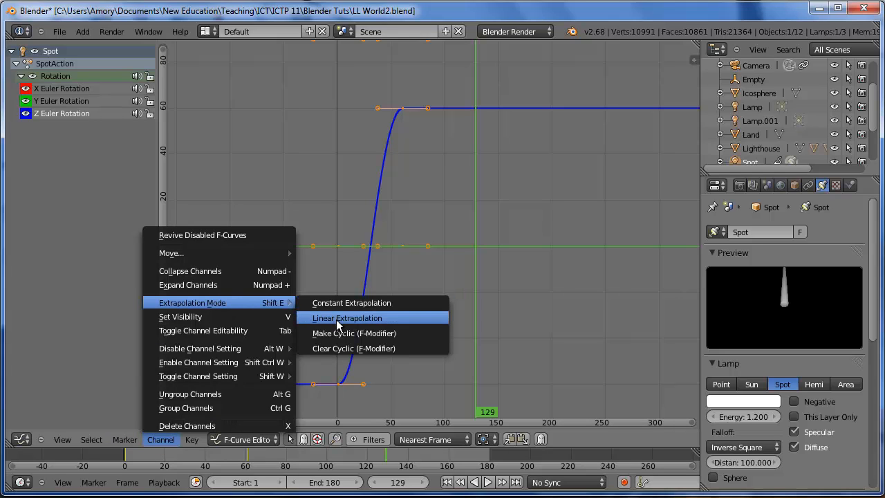
left_click(346, 317)
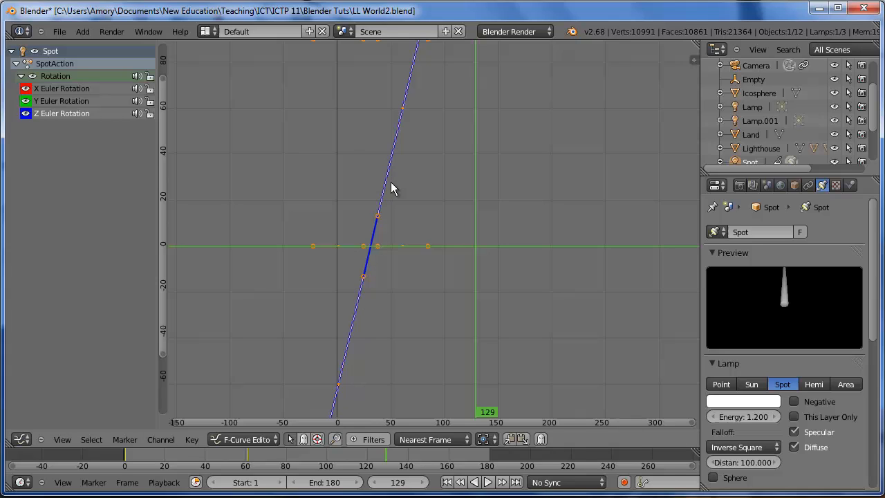
Switch the area back to 3D View, play the spotlight sweep in the timeline, then stop playback
left_click(21, 440)
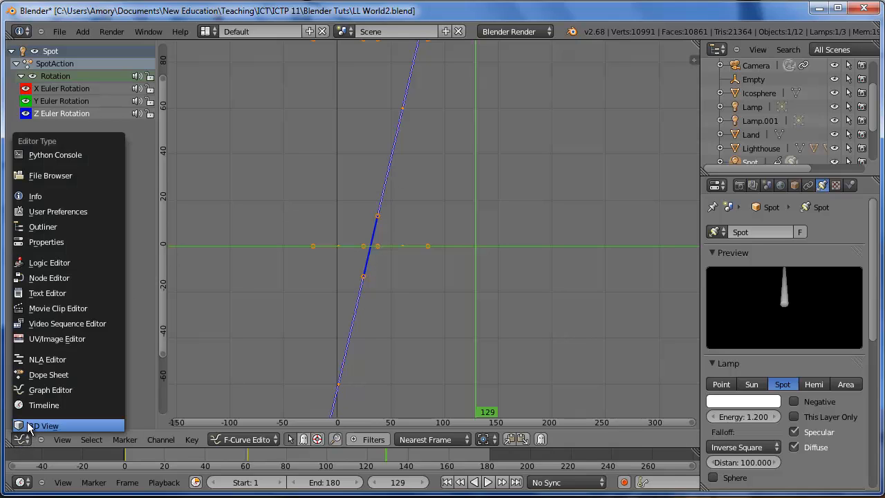
left_click(43, 426)
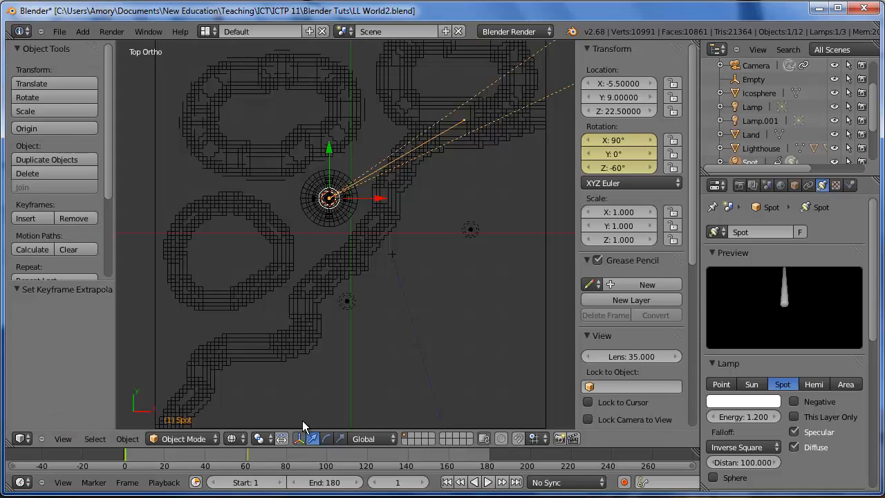
left_click(488, 481)
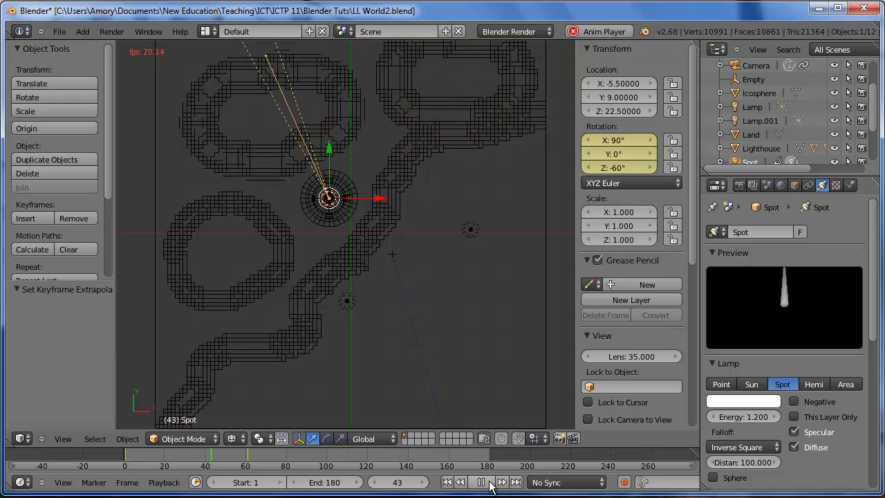
left_click(481, 481)
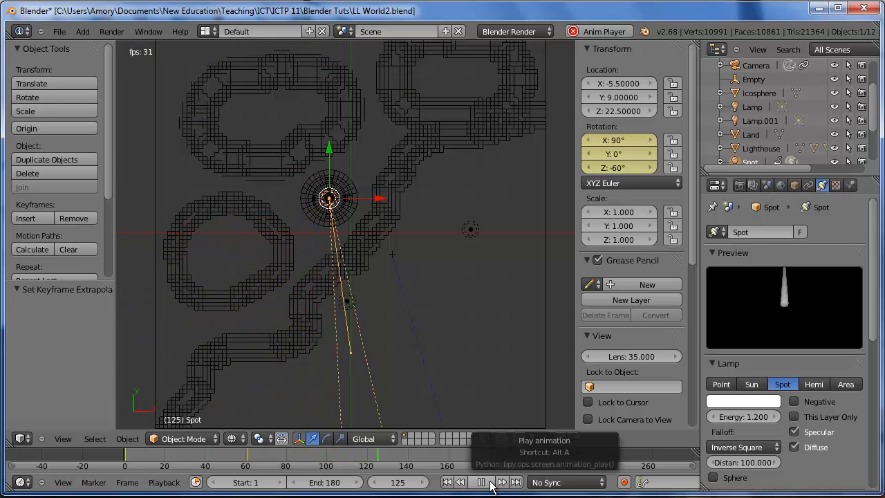
left_click(481, 481)
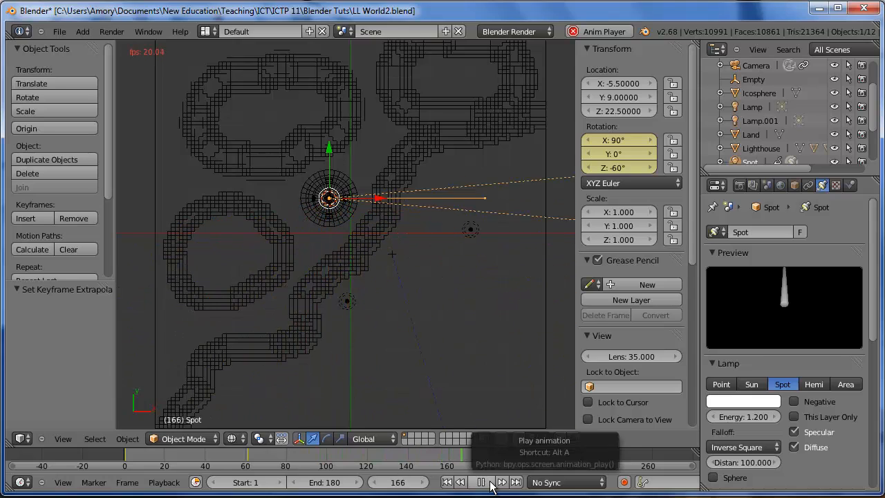
left_click(487, 481)
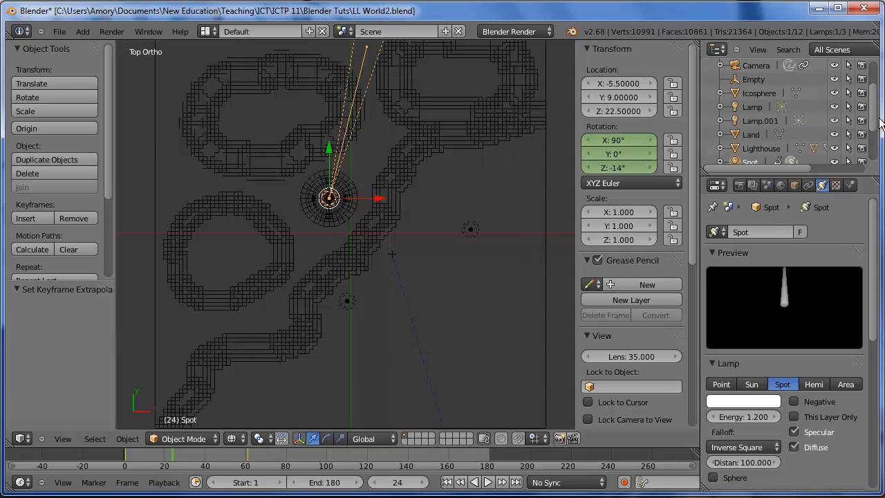
In the Water material's Texture settings, reach Mapping and set the Clouds texture's Z offset to 0.01 for keying
scroll("down", 3)
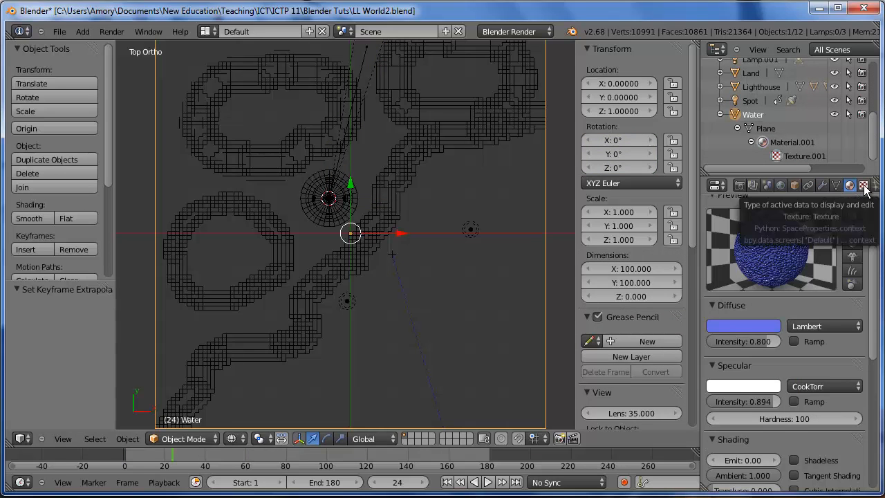
left_click(863, 185)
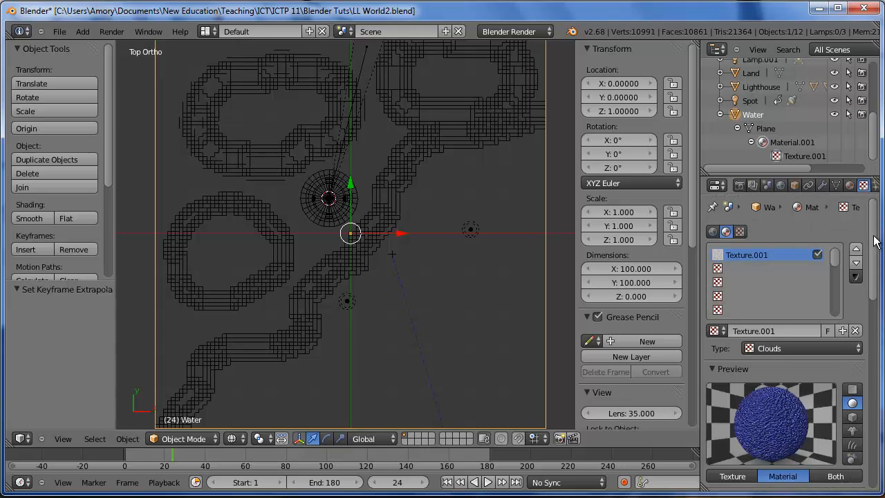
left_click(783, 205)
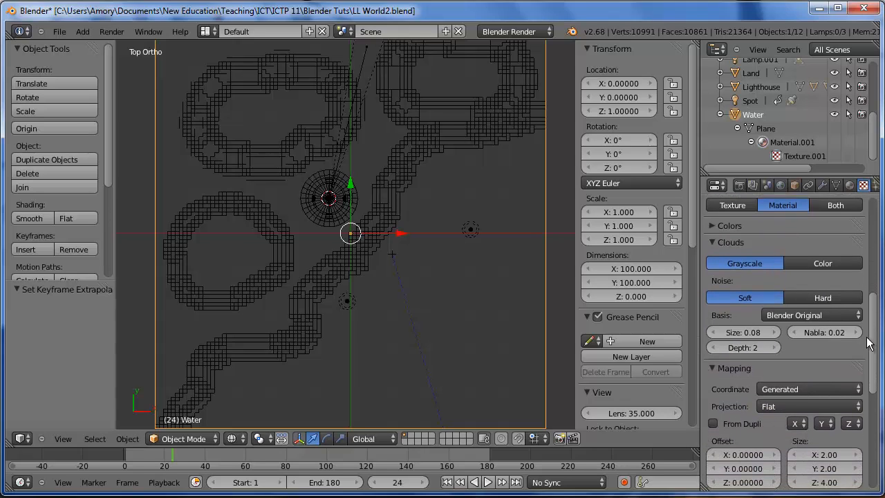
scroll("down", 3)
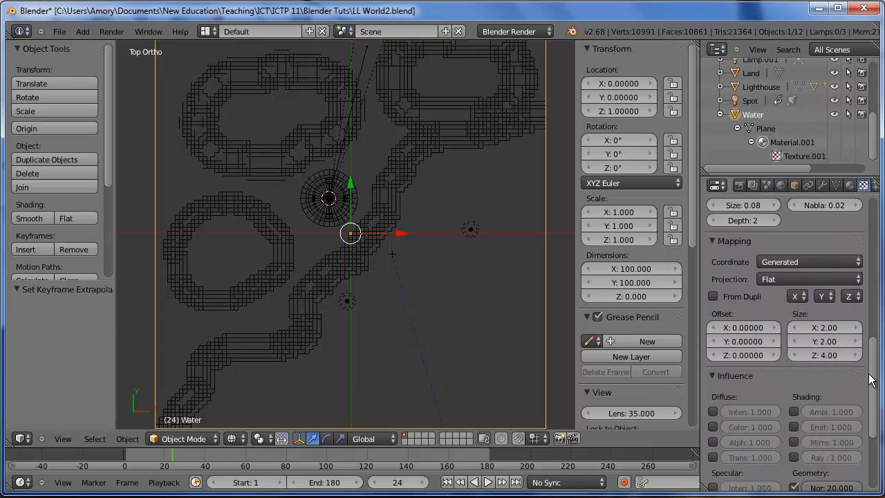
mouse_move(744, 354)
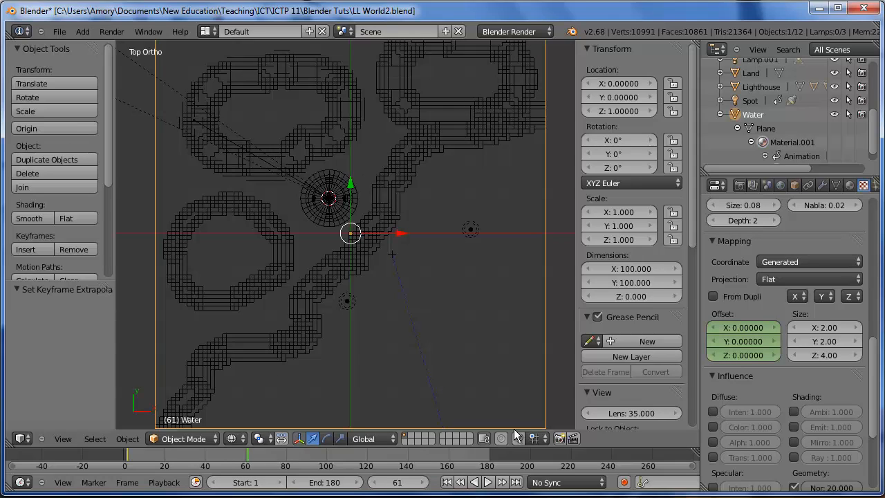
left_click(744, 354)
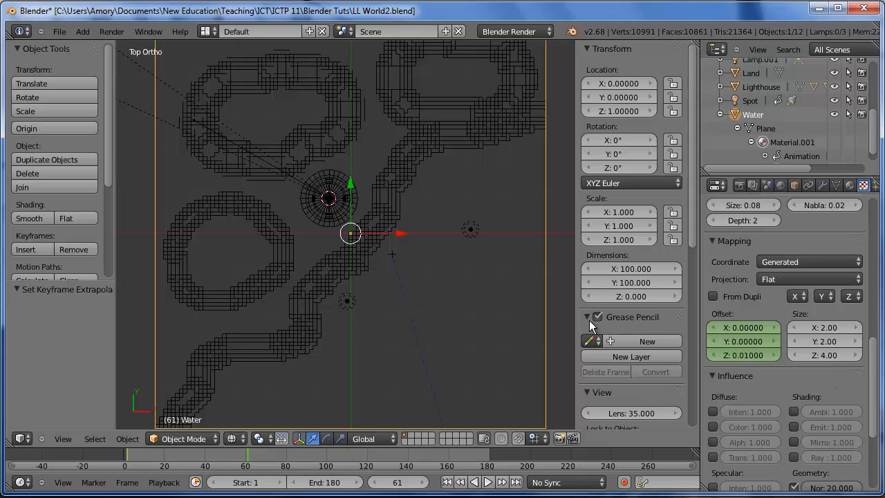
mouse_move(424, 271)
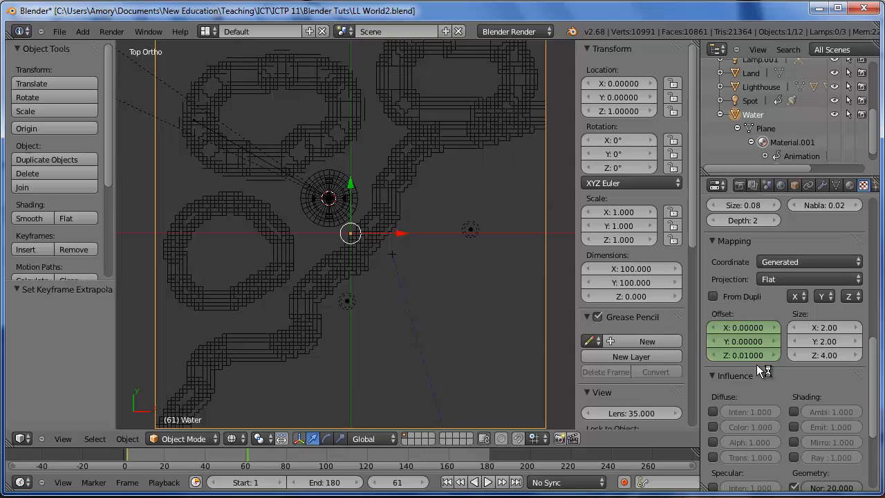
mouse_move(744, 355)
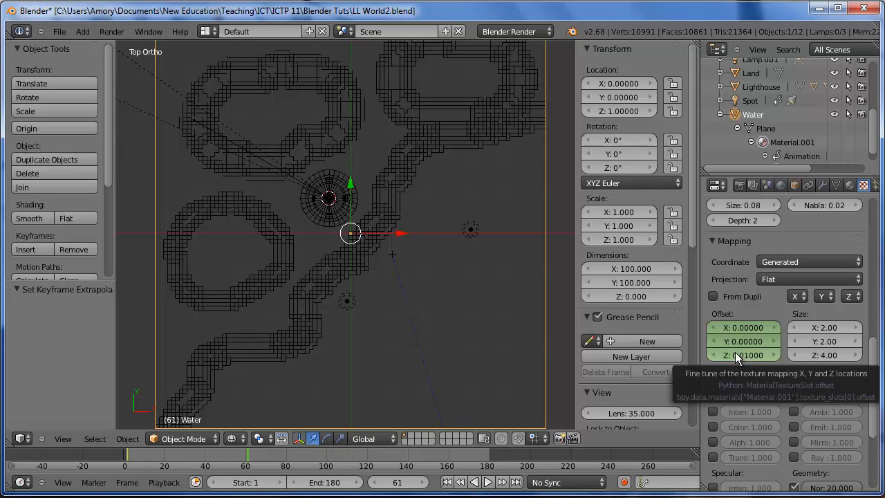
mouse_move(745, 359)
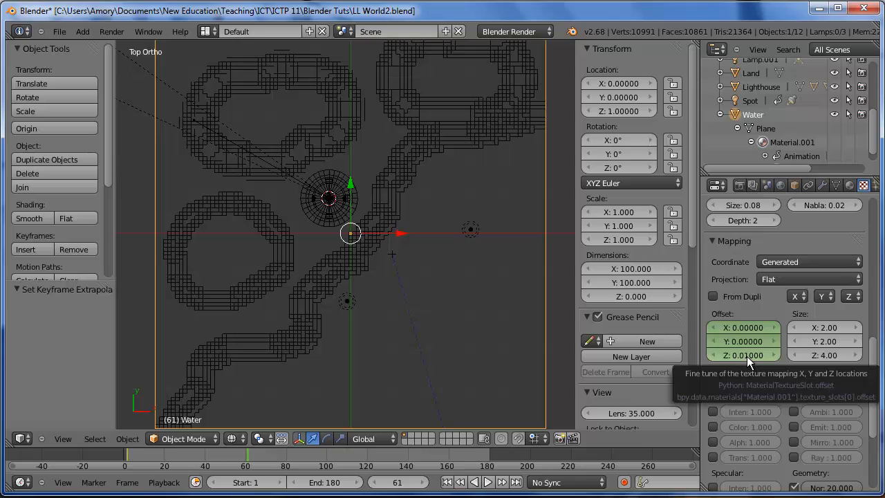
mouse_move(487, 257)
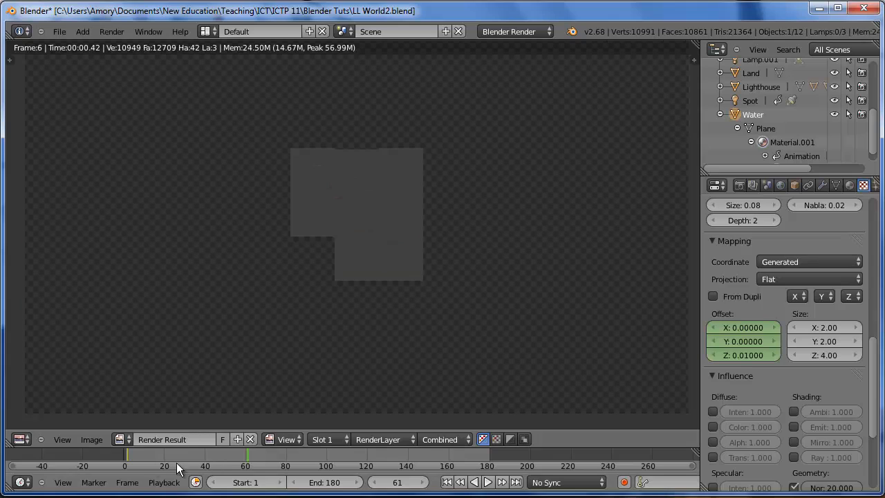
In the Graph Editor, expand Material.001's offset channels and set their extrapolation to Linear
left_click(22, 440)
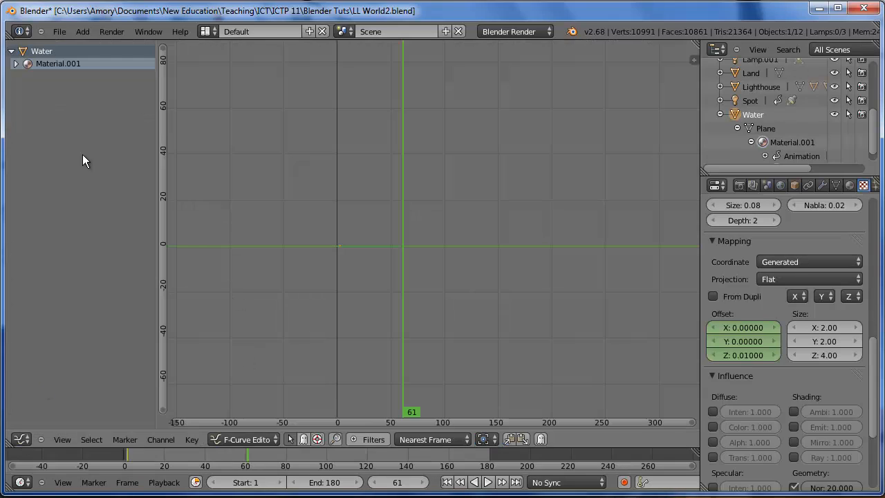
left_click(15, 64)
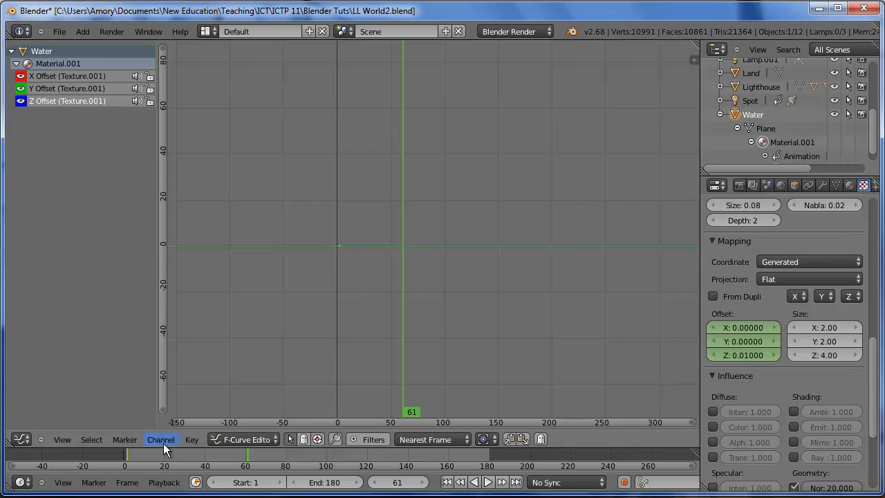
left_click(161, 440)
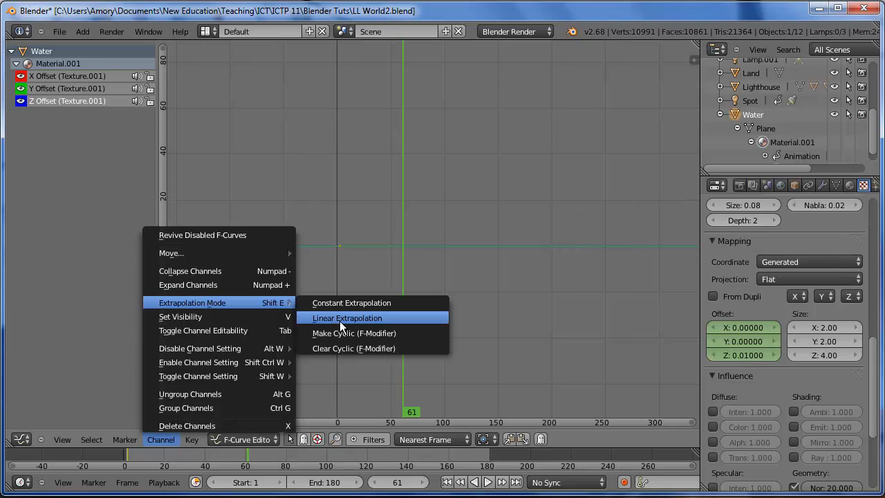
left_click(347, 317)
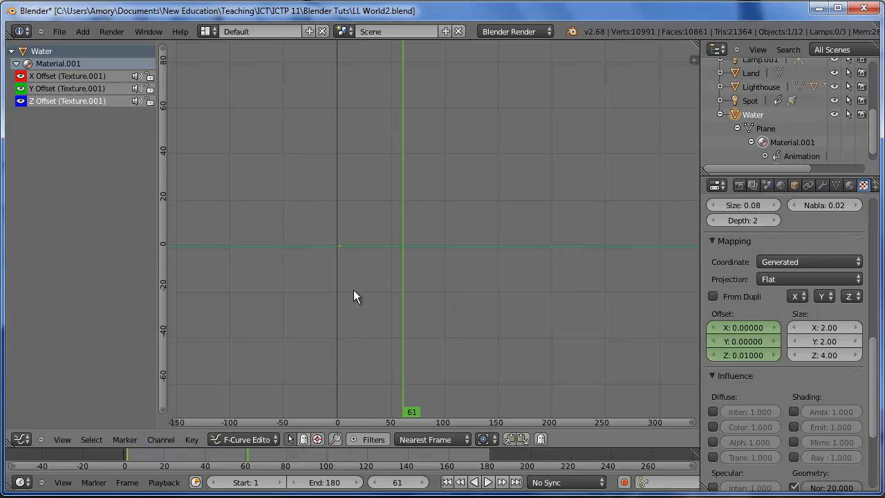
mouse_move(407, 252)
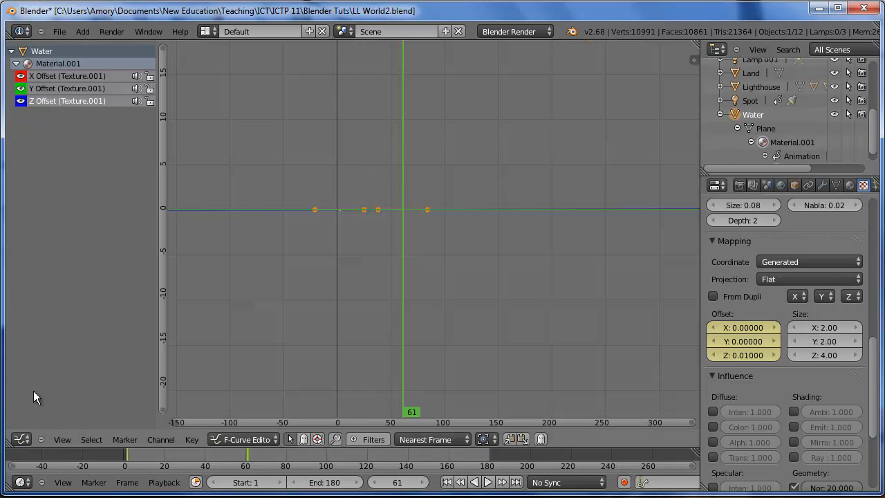
mouse_move(329, 325)
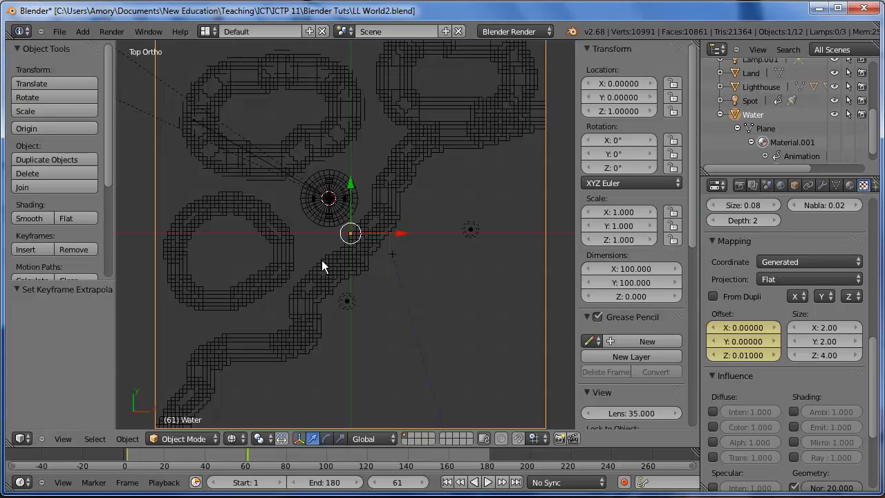
Start Render Animation from the Render menu and let the lighthouse frames render
left_click(110, 30)
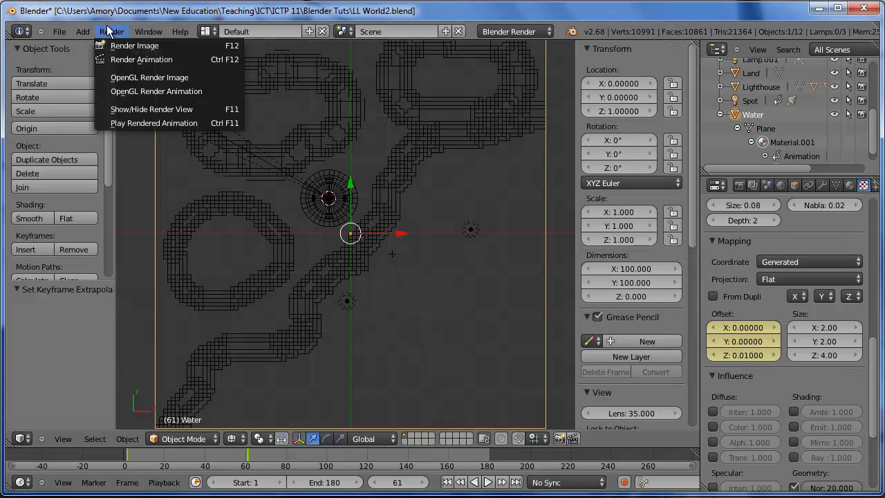
left_click(135, 46)
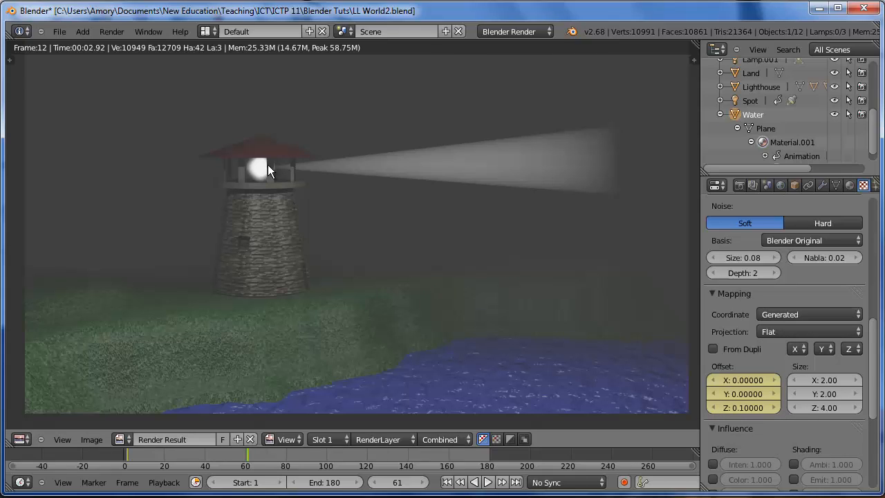
left_click(111, 30)
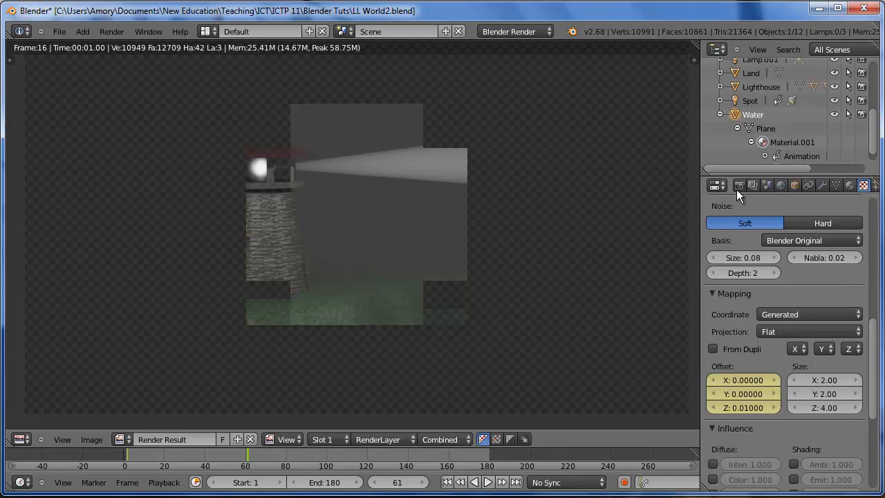
In the Render properties, set the resolution percentage to 25% and render the scene again
left_click(738, 185)
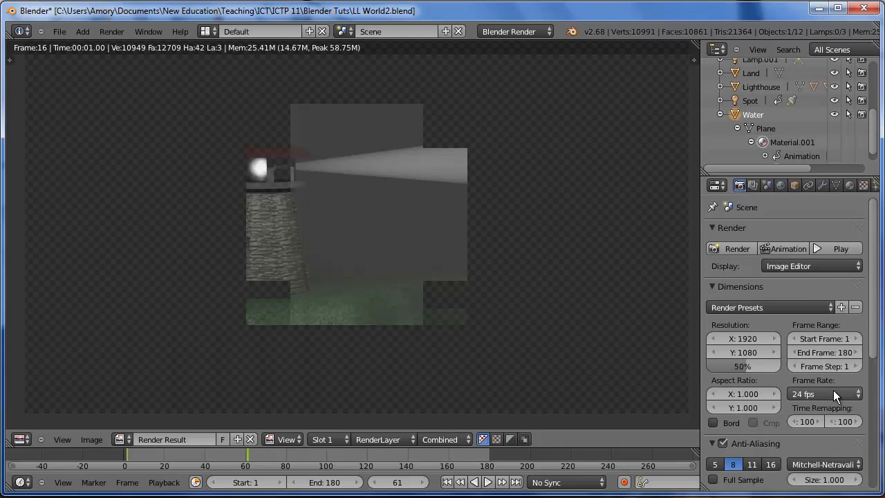
mouse_move(866, 432)
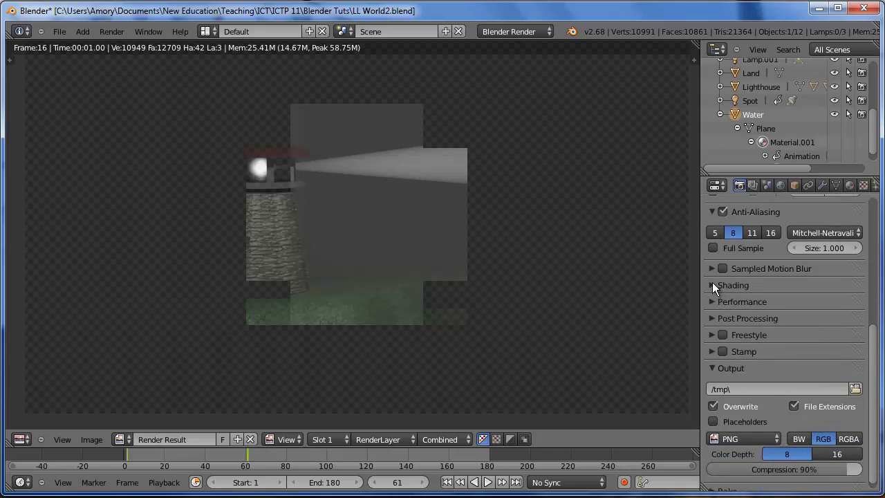
left_click(733, 285)
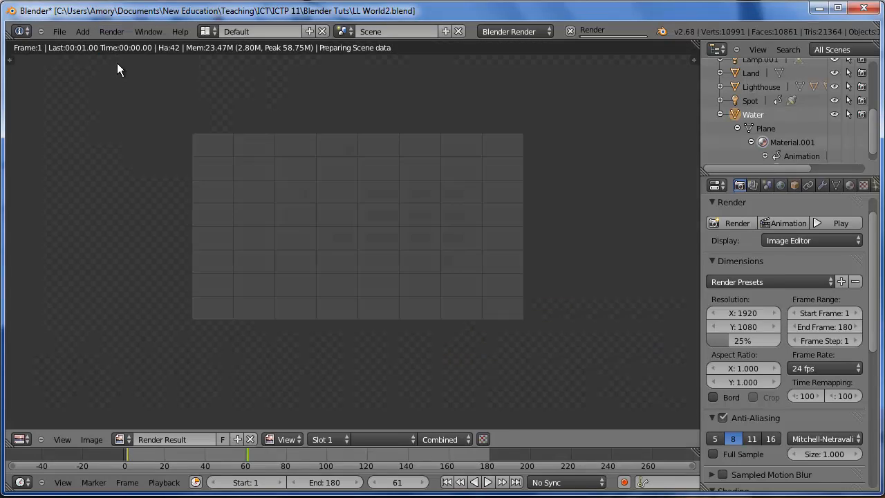
left_click(736, 222)
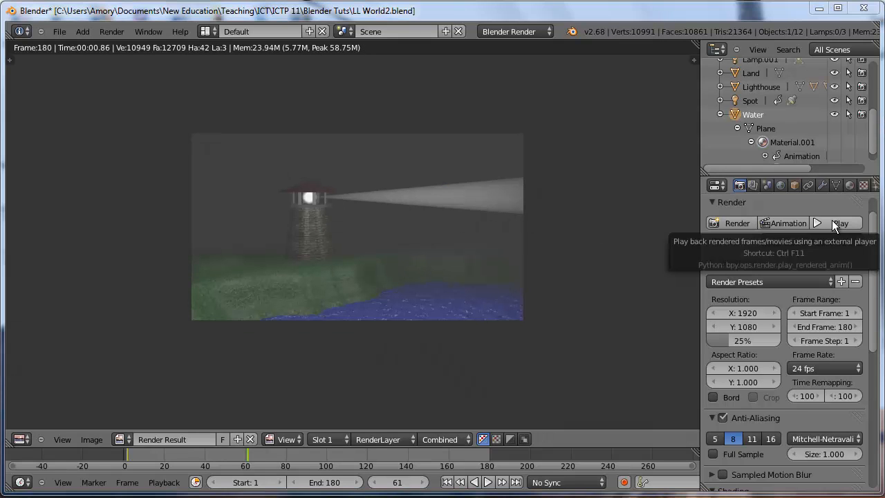
Play back the rendered animation, then save as LL World3.blend and reach the output browser
left_click(841, 223)
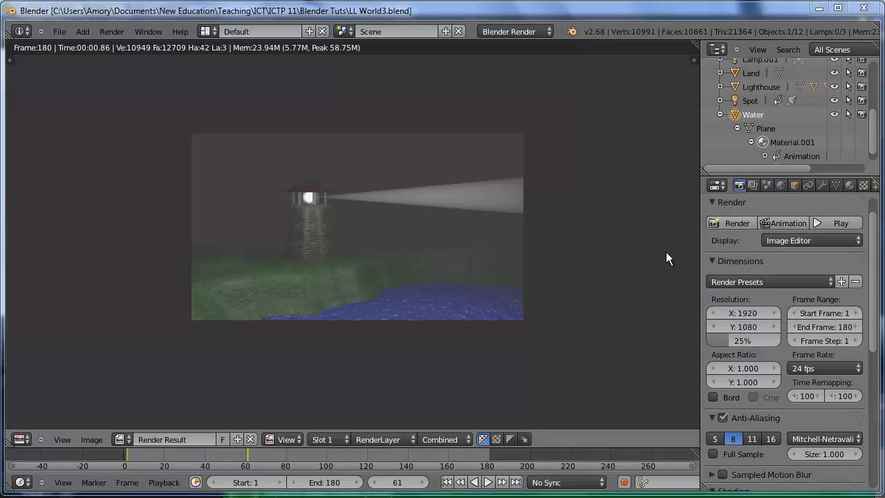
scroll("down", 3)
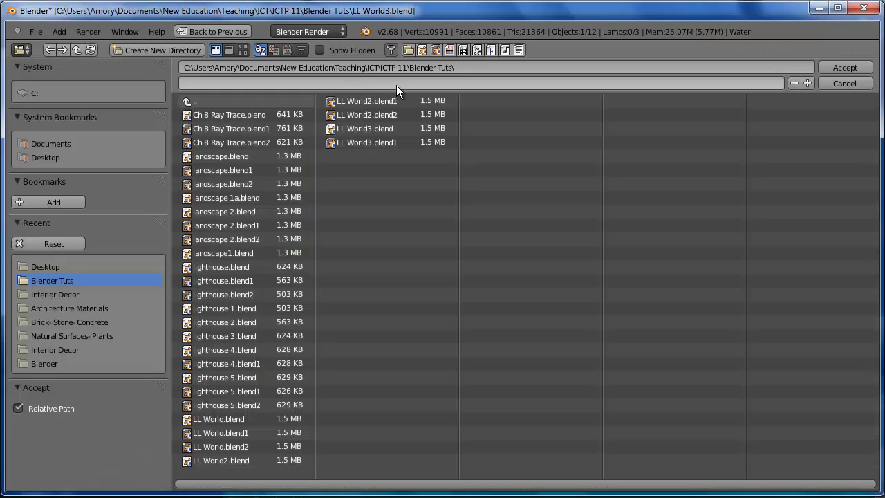
Point the render output at the Desktop folder with the file name 'LL World'
left_click(44, 266)
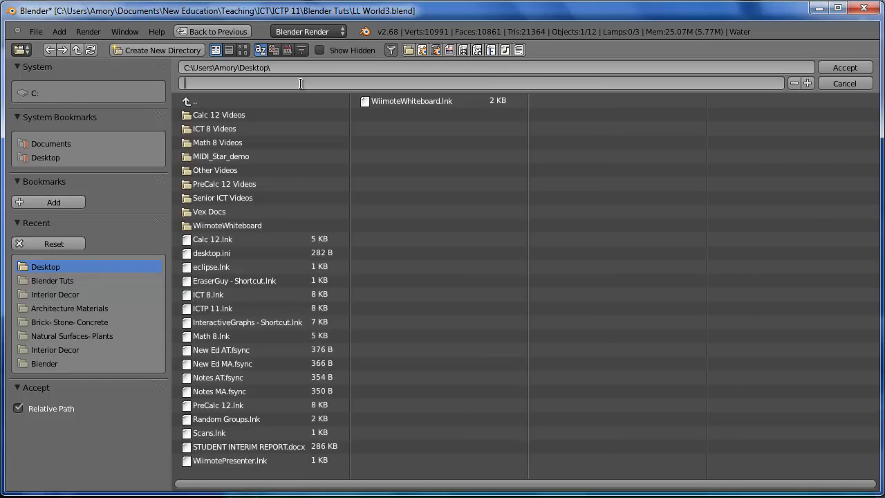
type("LL Wo")
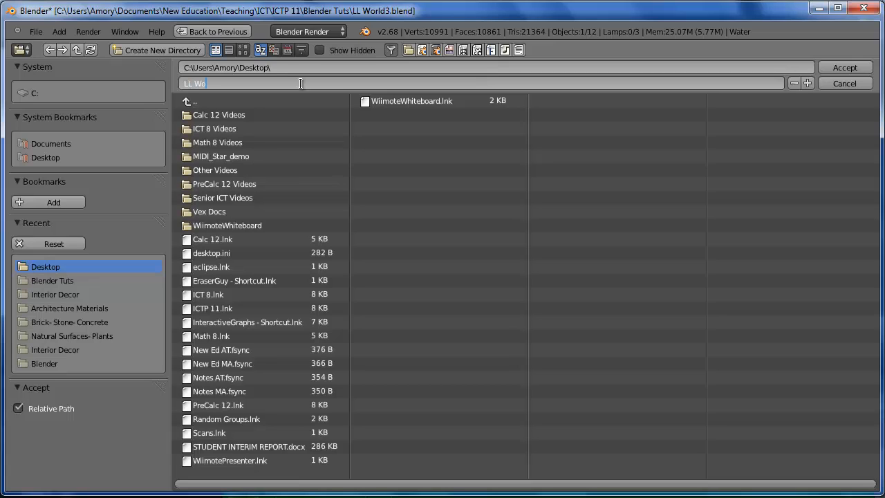
type("rld")
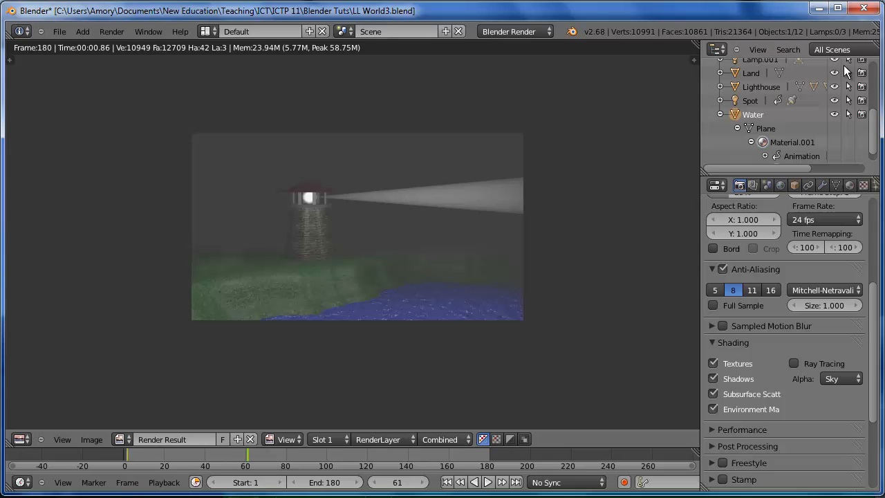
Set render resolution to 1280×720 at 100% and the frame rate to 30 fps
scroll("down", 3)
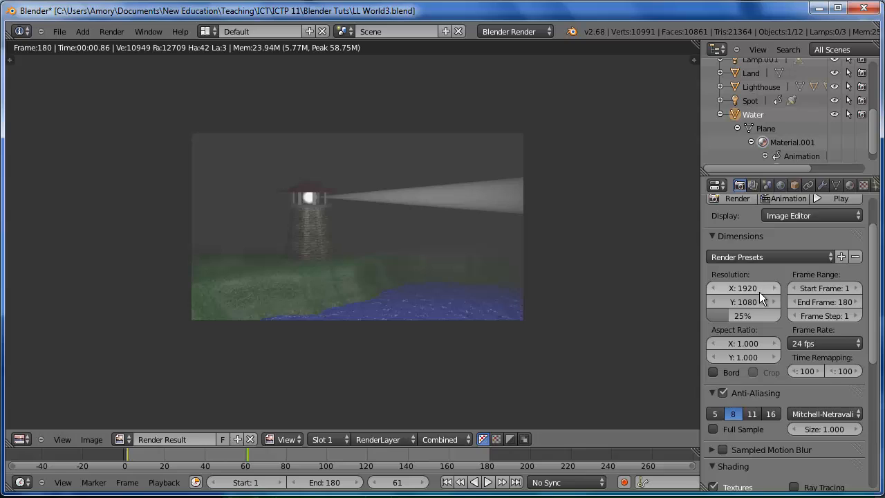
mouse_move(746, 302)
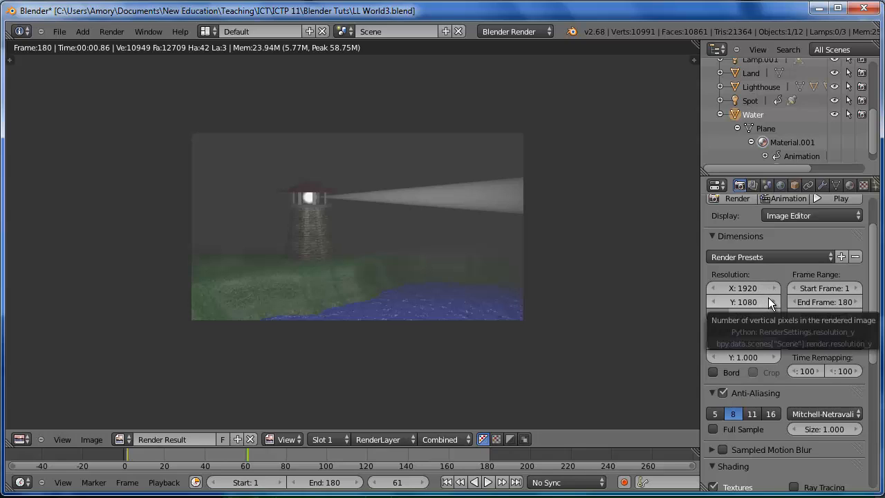
left_click(743, 288)
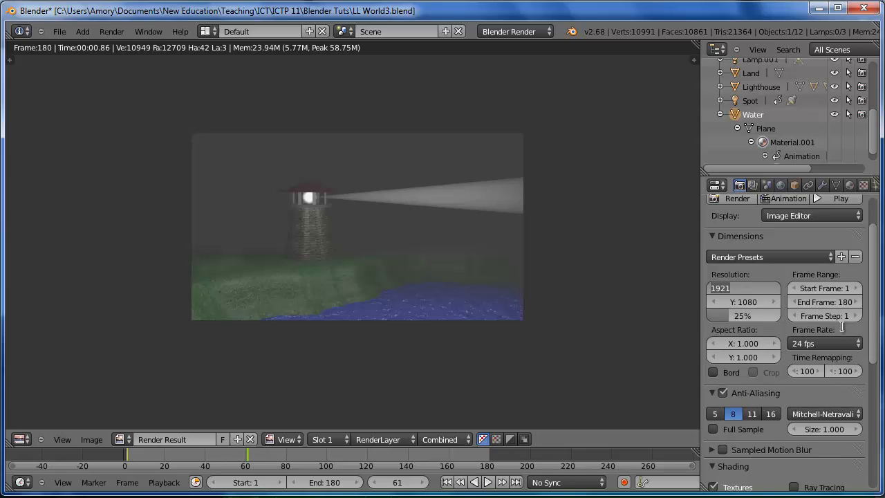
type("1280")
left_click(745, 302)
type("72")
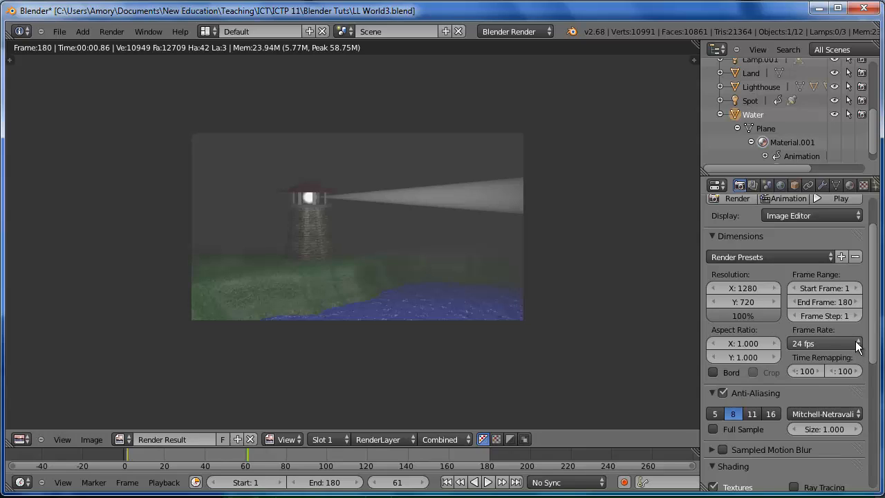
left_click(823, 343)
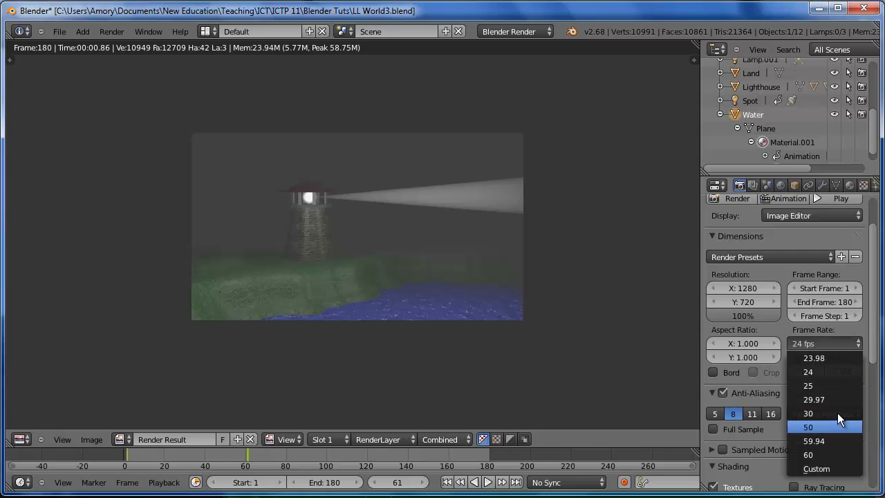
left_click(808, 412)
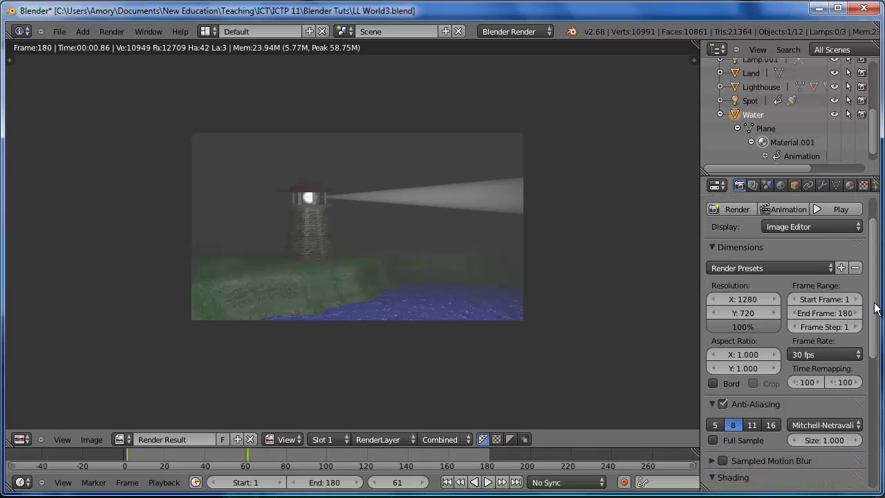
scroll("down", 3)
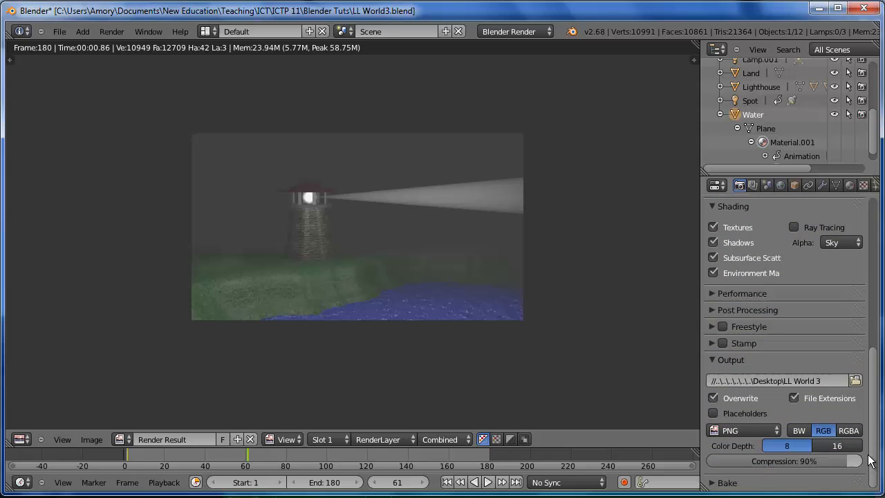
Set the output file format to MPEG movie with H.264 encoding
left_click(744, 430)
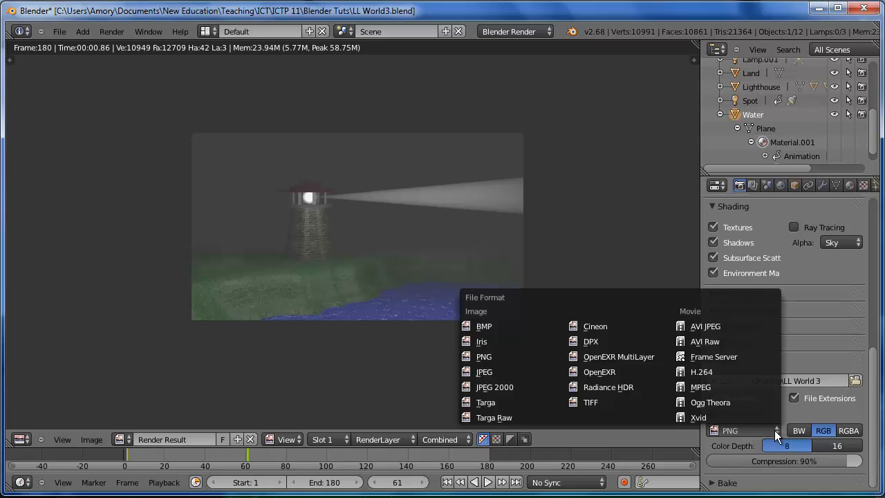
mouse_move(780, 434)
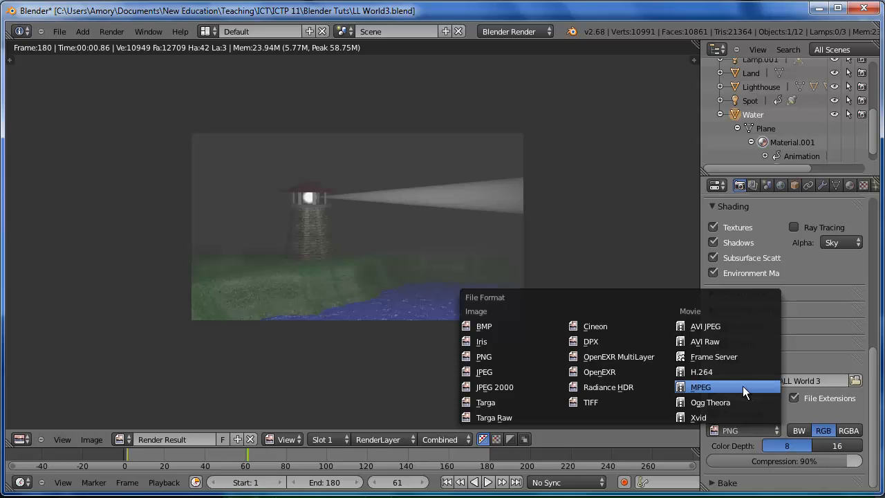
left_click(700, 388)
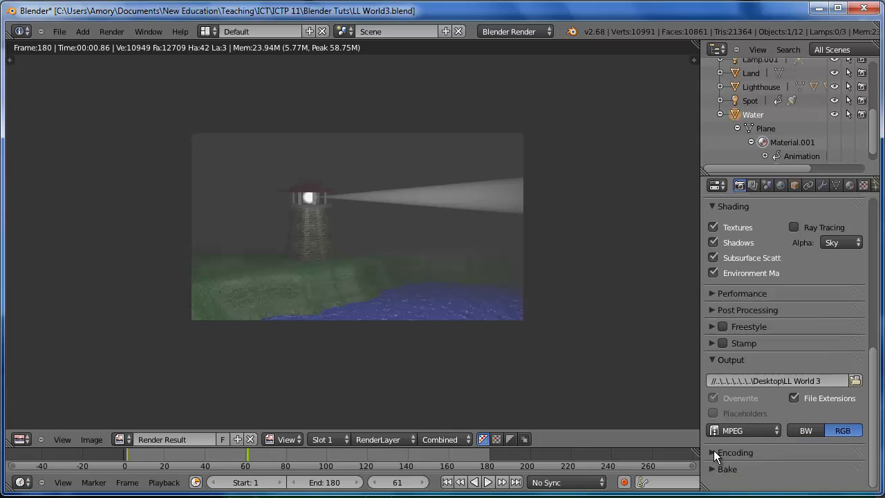
left_click(736, 452)
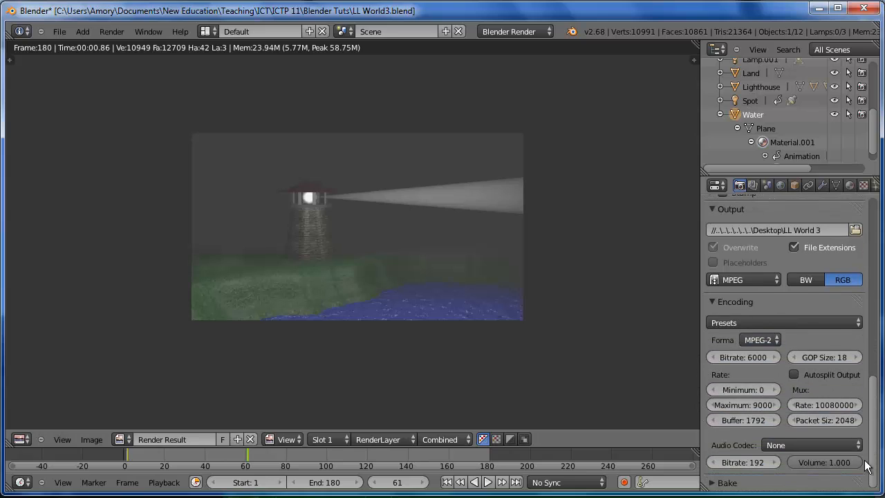
left_click(759, 341)
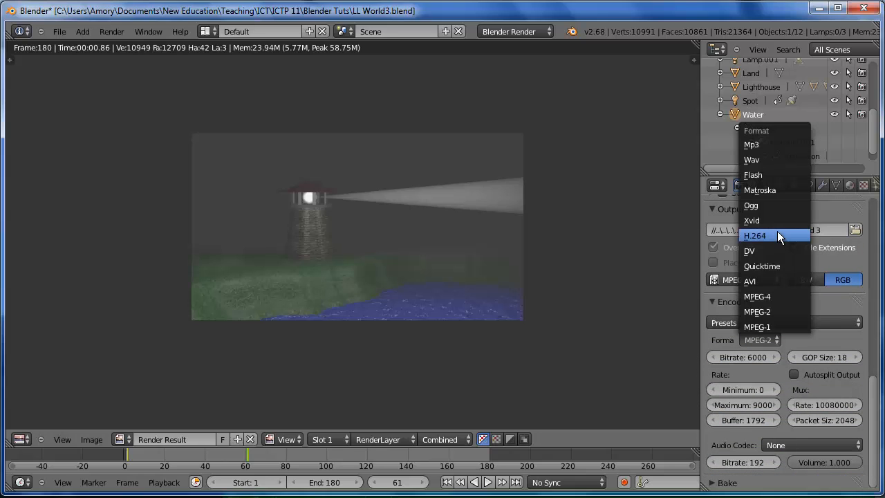
left_click(756, 235)
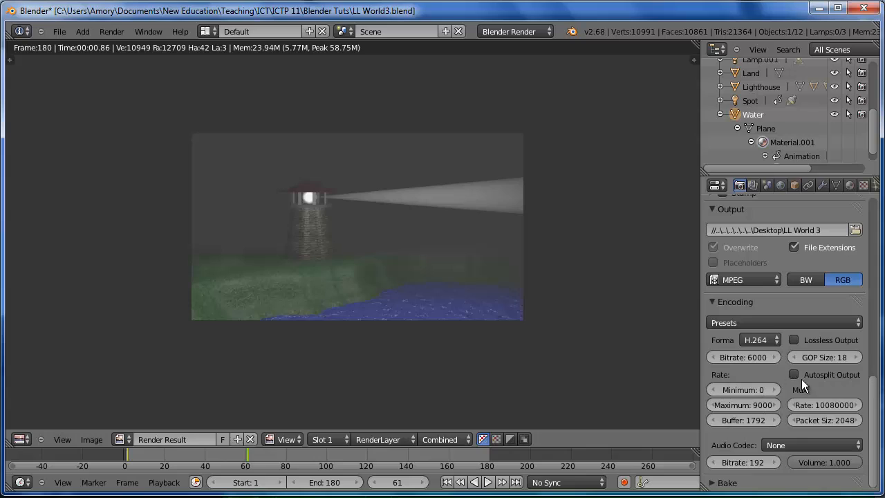
mouse_move(755, 341)
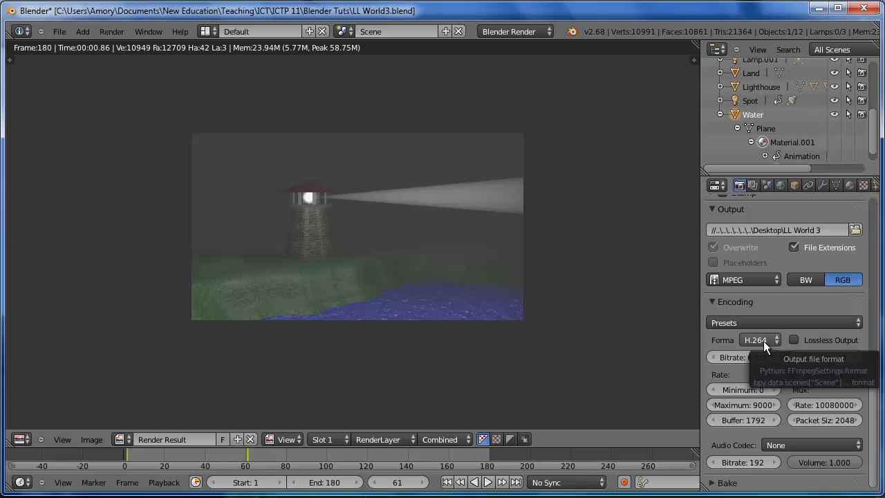
mouse_move(769, 354)
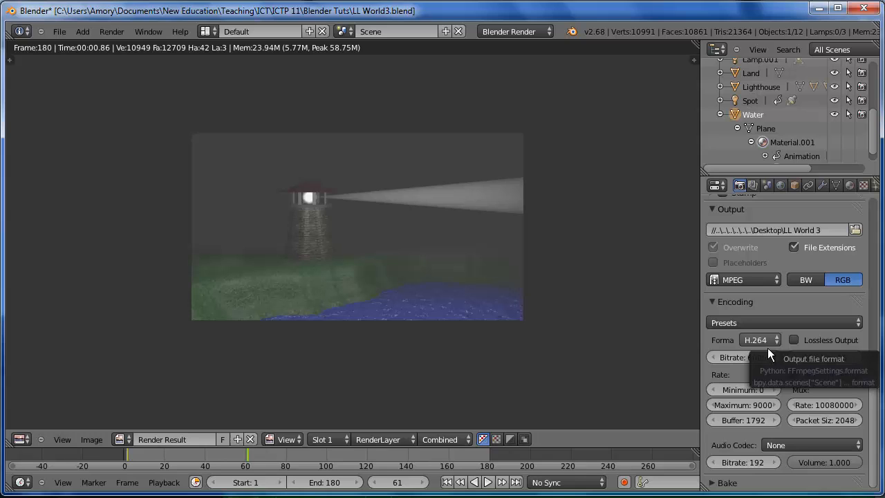
left_click(713, 186)
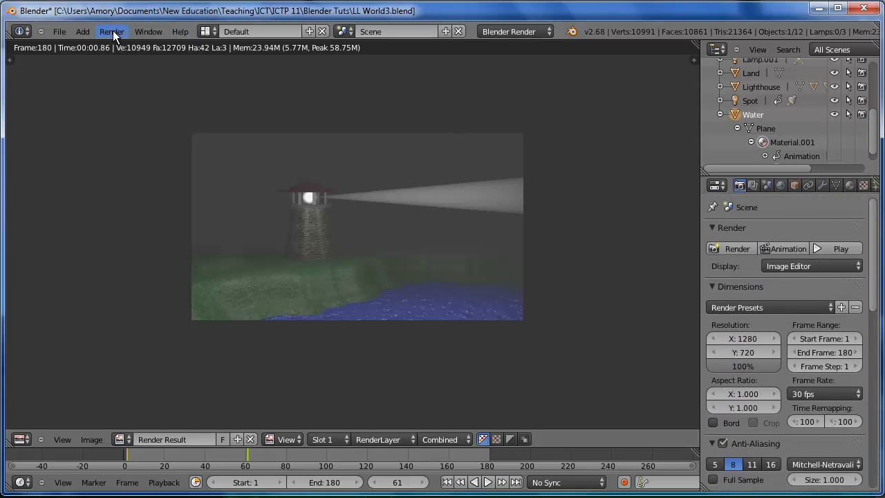
Launch Render Animation to write the full movie file
left_click(110, 31)
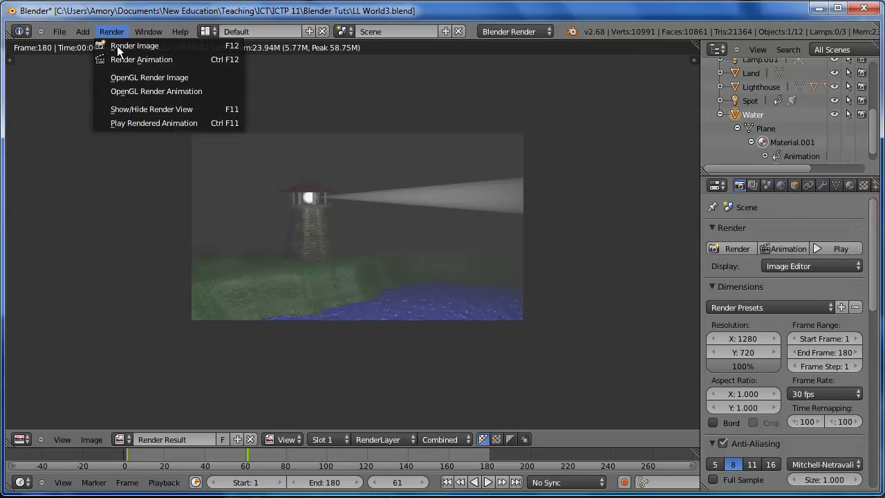
left_click(136, 46)
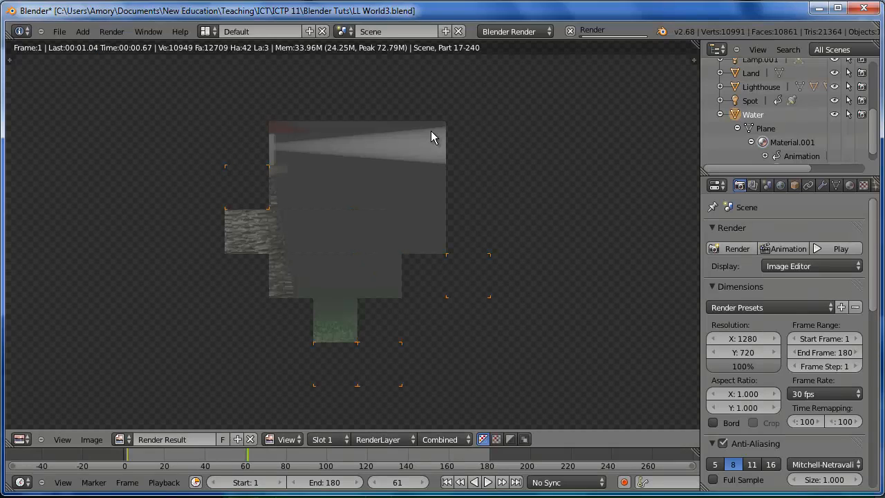